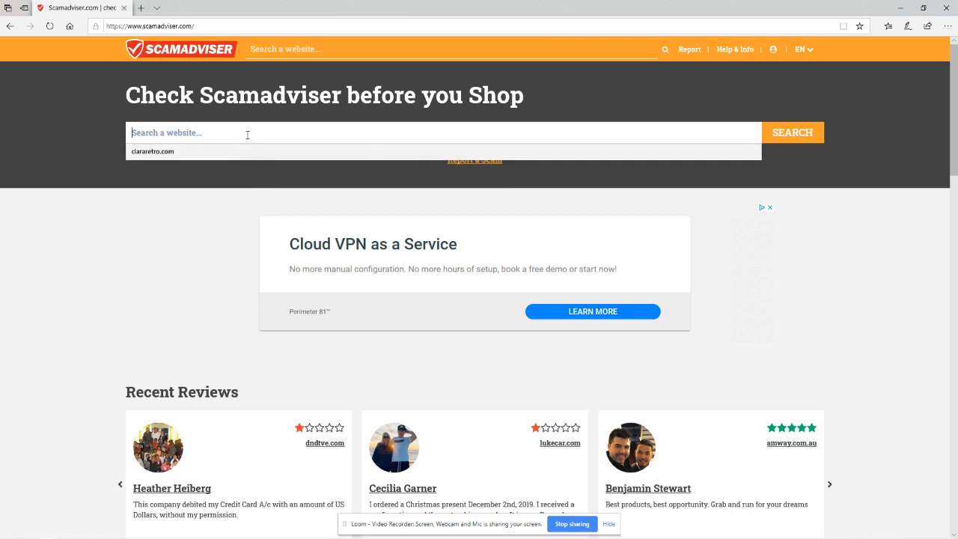
# - Enter clararetro.com in the Scamadviser search box for checking
pyautogui.write('c')
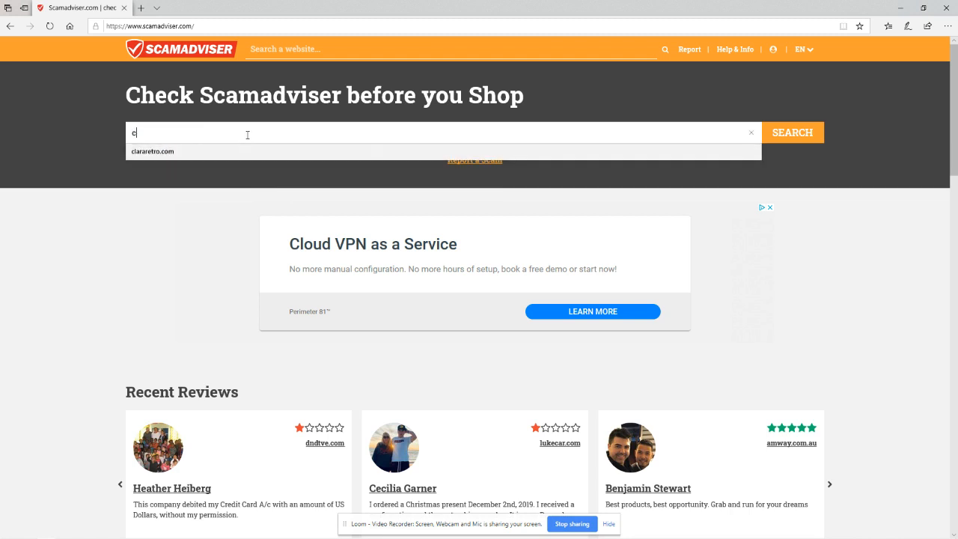
pyautogui.write('laraetro')
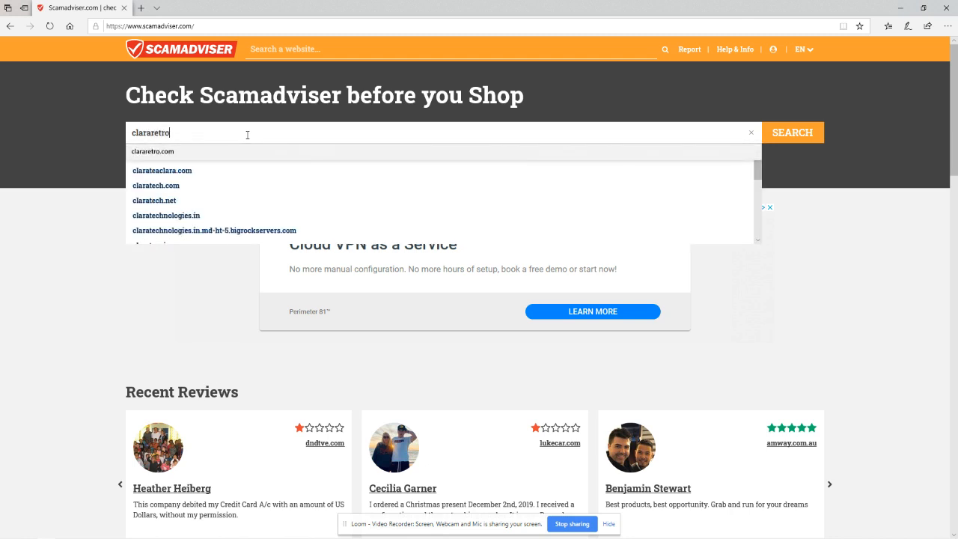
pyautogui.press('Backspace')
pyautogui.write('.com')
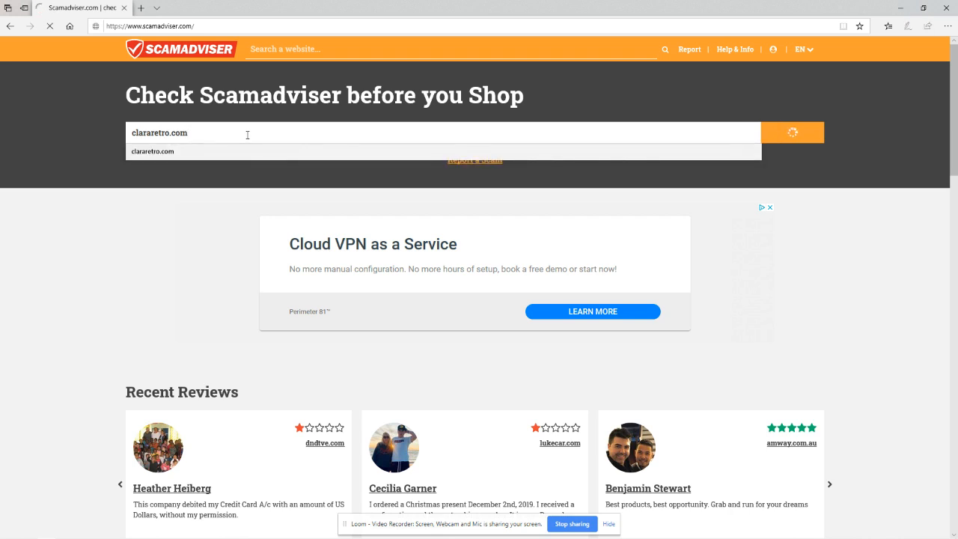
# - Run the Scamadviser check to show clararetro.com's 1% trust score
pyautogui.click(792, 132)
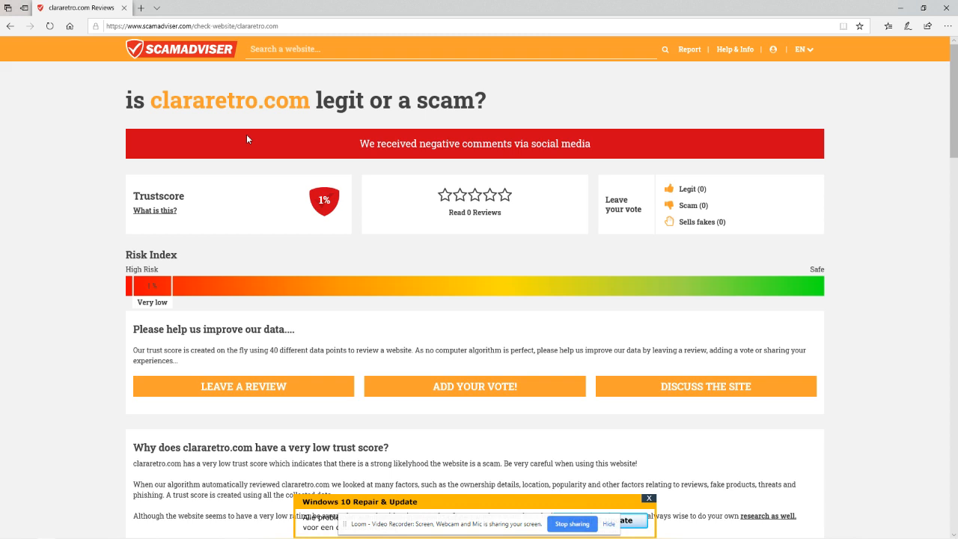
pyautogui.moveTo(324, 261)
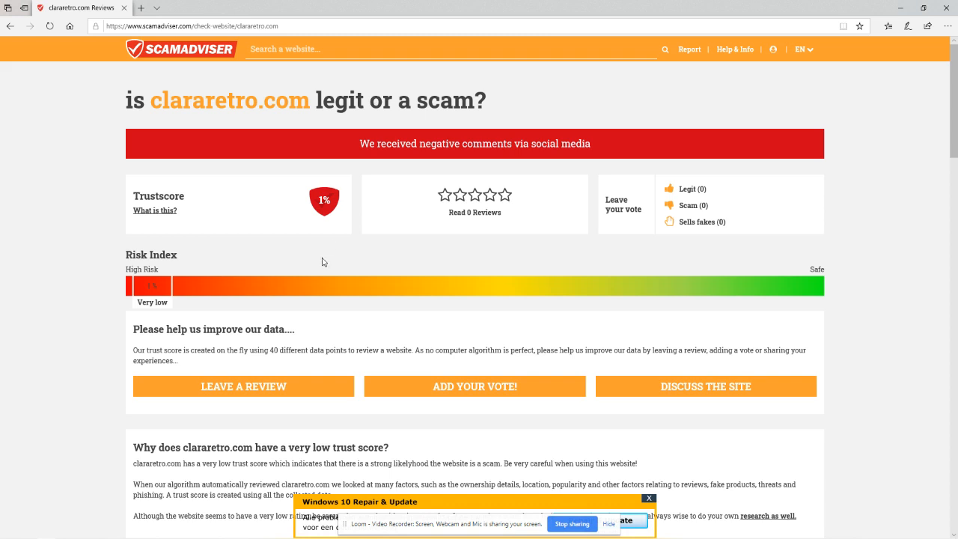
pyautogui.moveTo(339, 206)
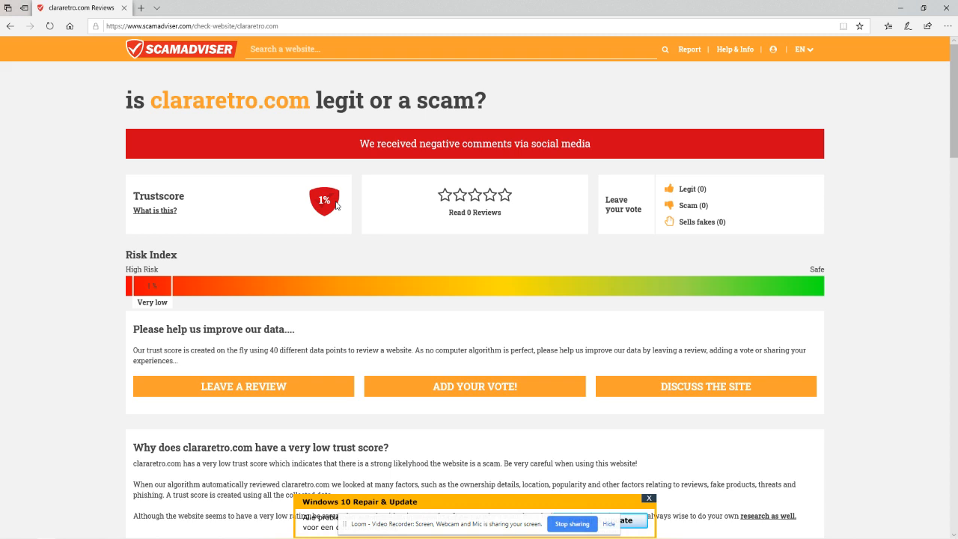
pyautogui.moveTo(278, 231)
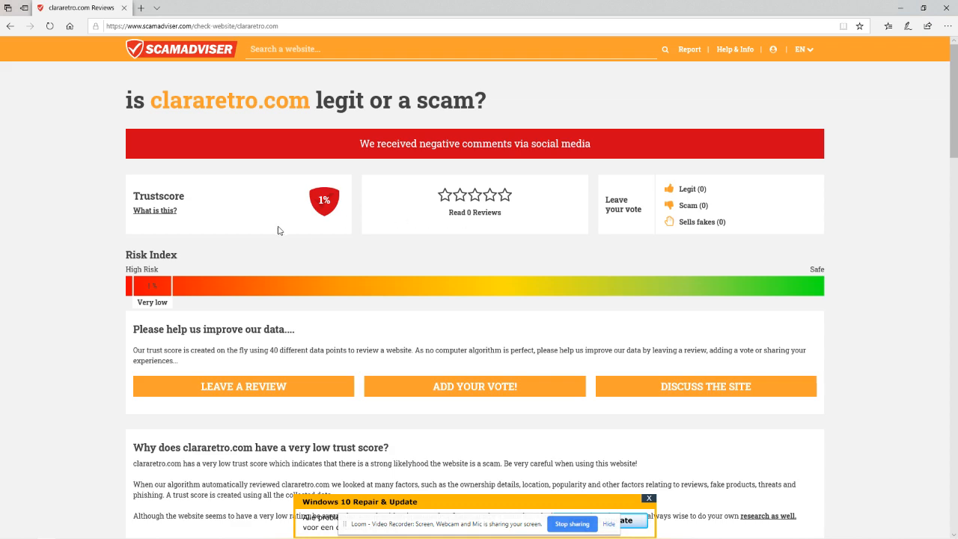
pyautogui.scroll(-3)
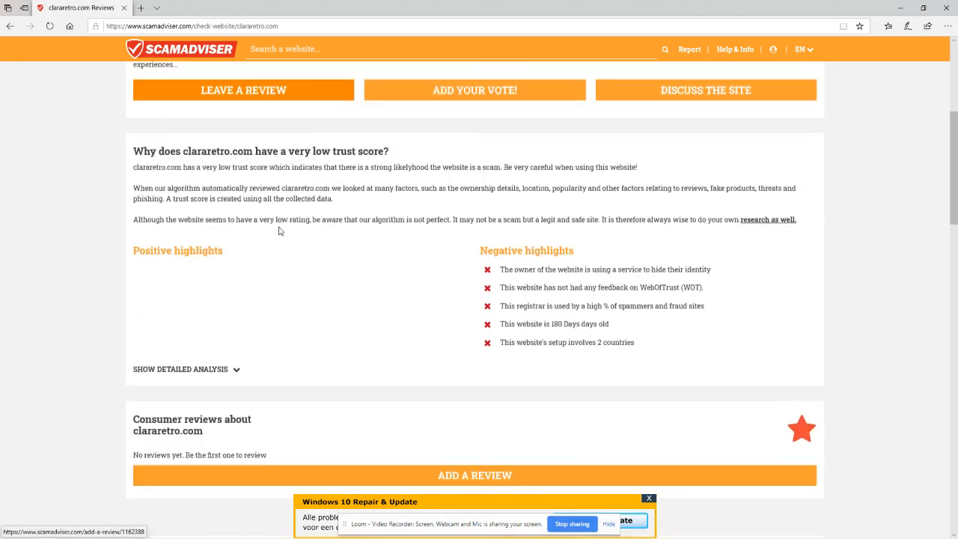
pyautogui.scroll(-3)
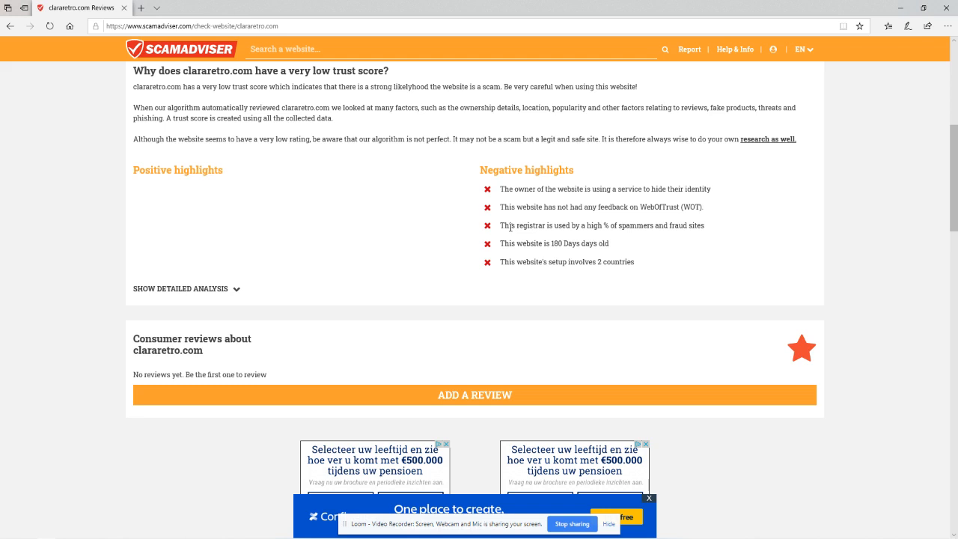
pyautogui.moveTo(646, 225)
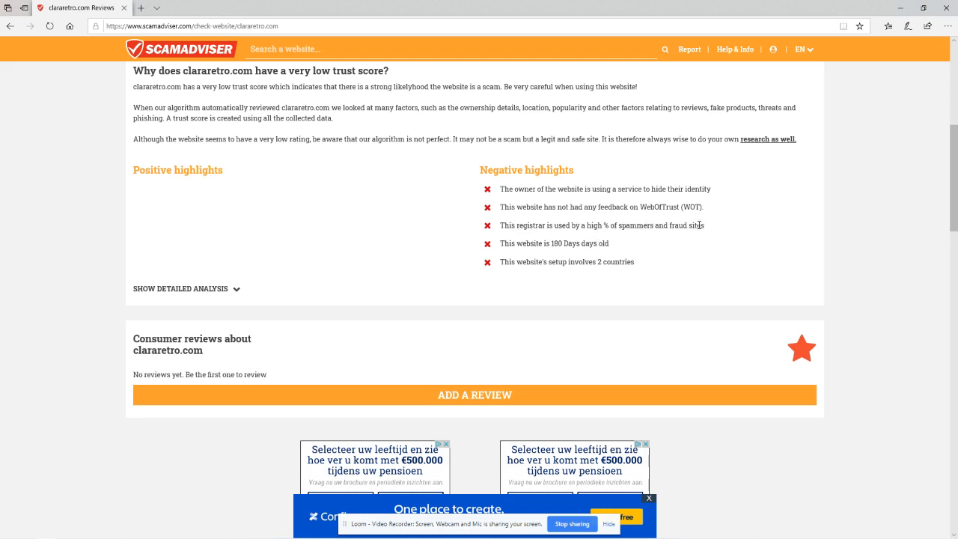
pyautogui.moveTo(519, 245)
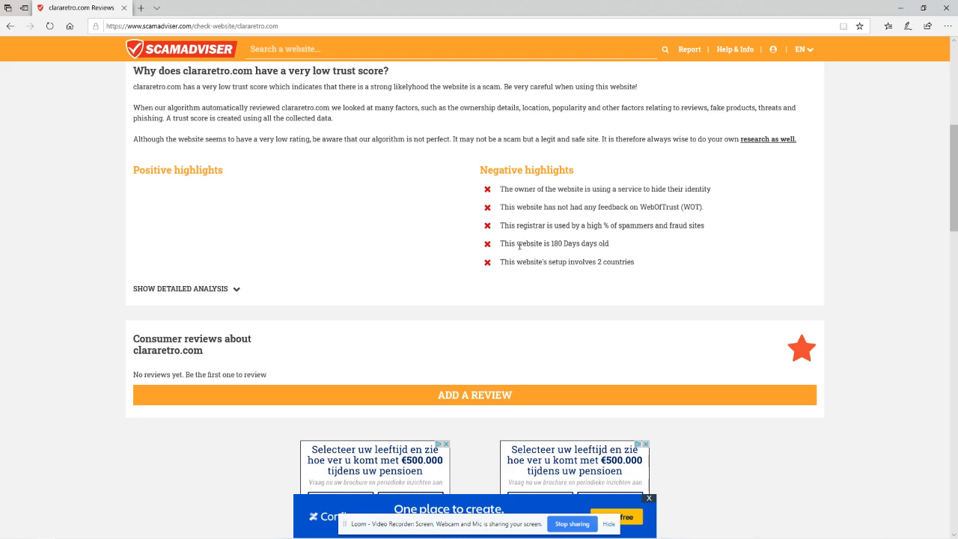
pyautogui.doubleClick(507, 242)
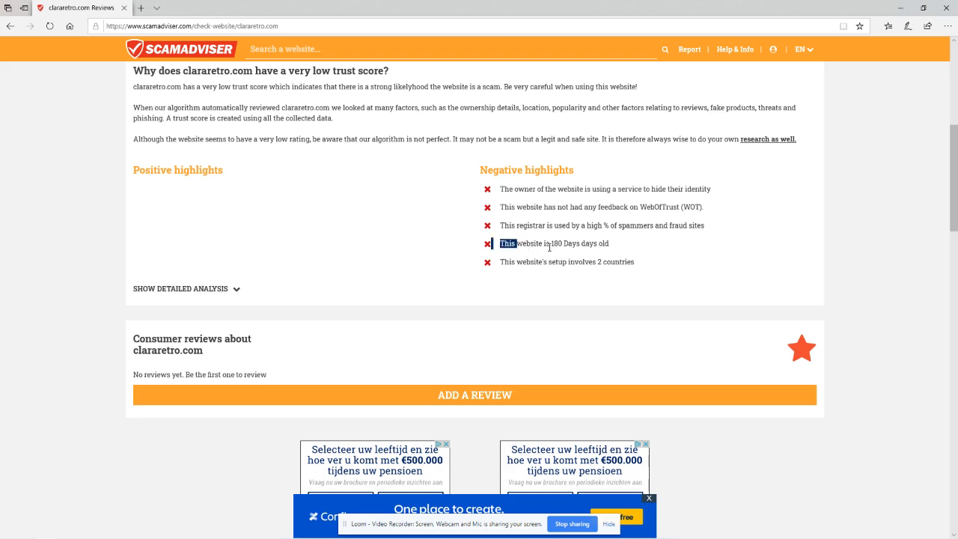
pyautogui.click(428, 246)
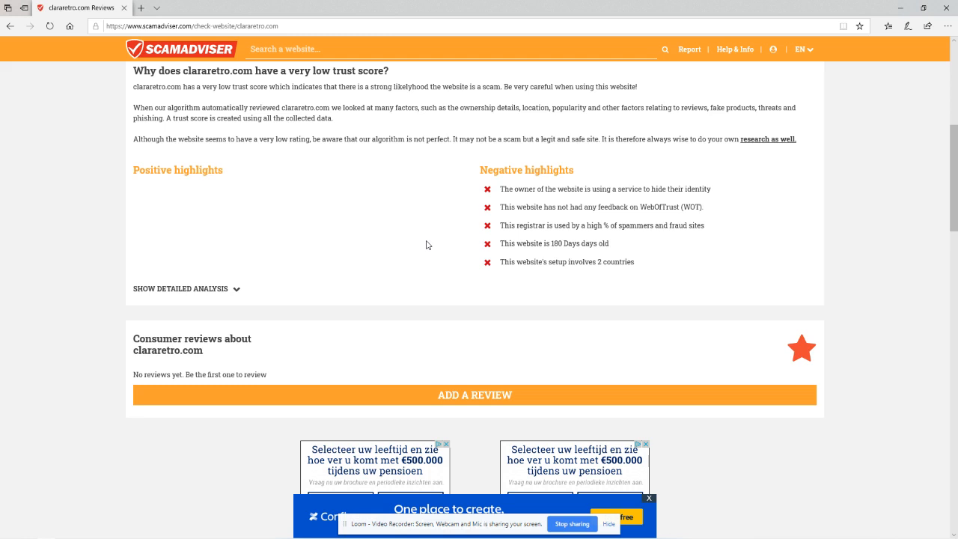
pyautogui.moveTo(410, 235)
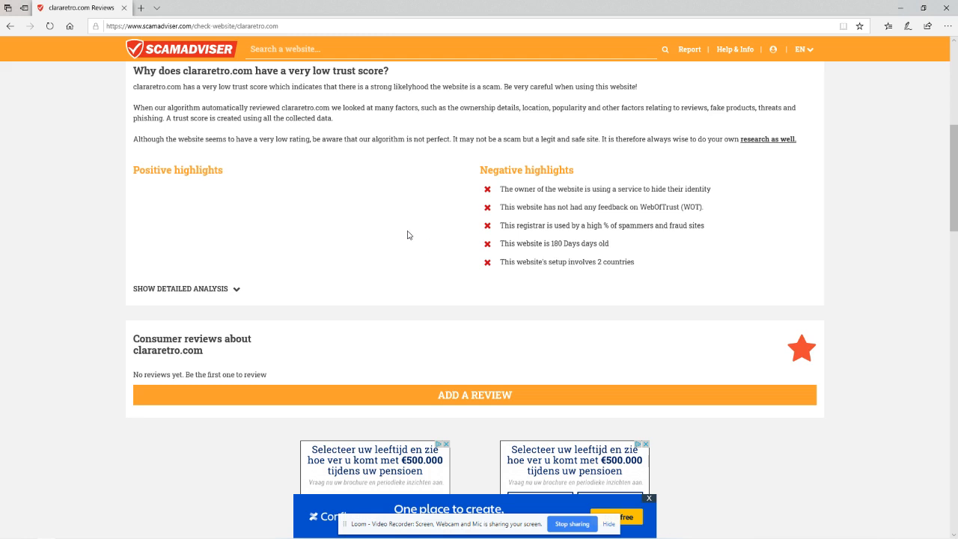
pyautogui.scroll(3)
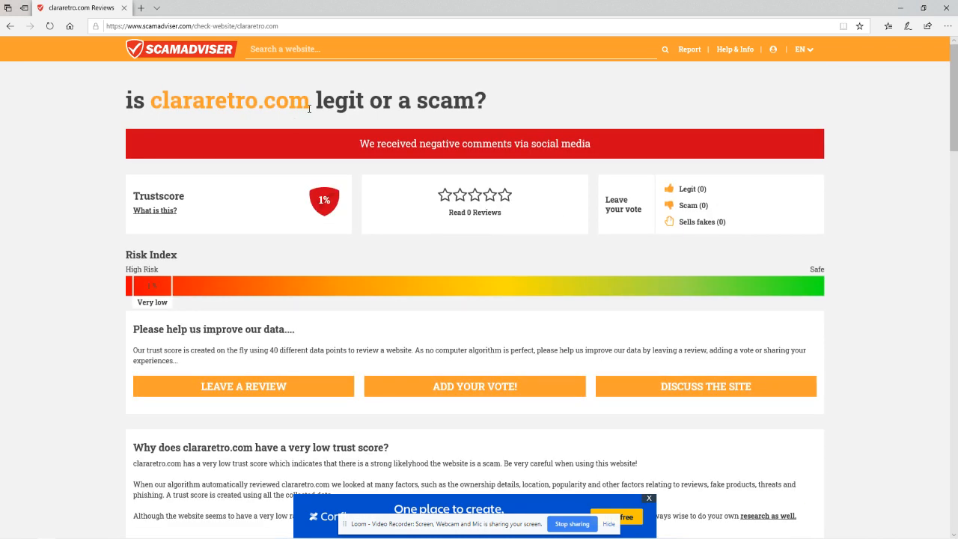
# - Visit the clararetro.com storefront from the report's domain heading
pyautogui.doubleClick(231, 99)
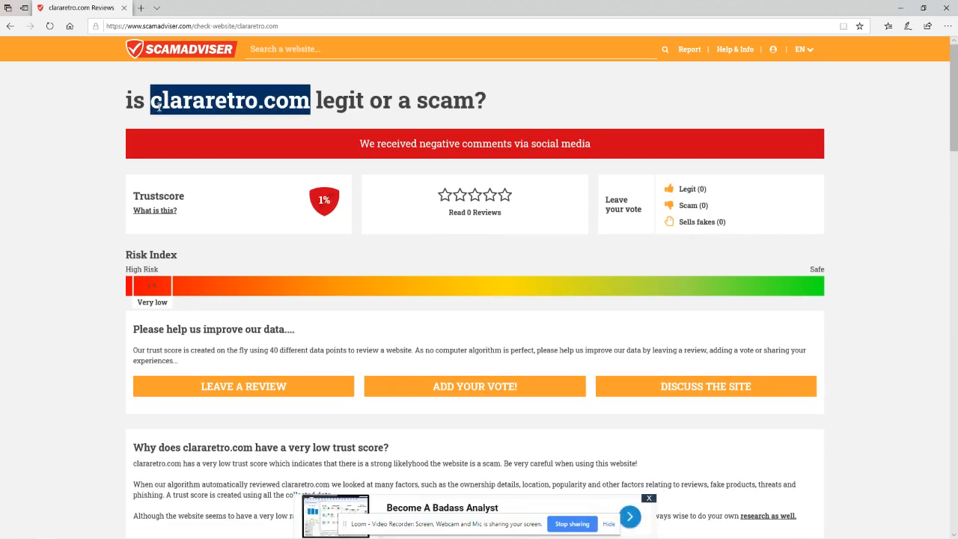
pyautogui.click(195, 25)
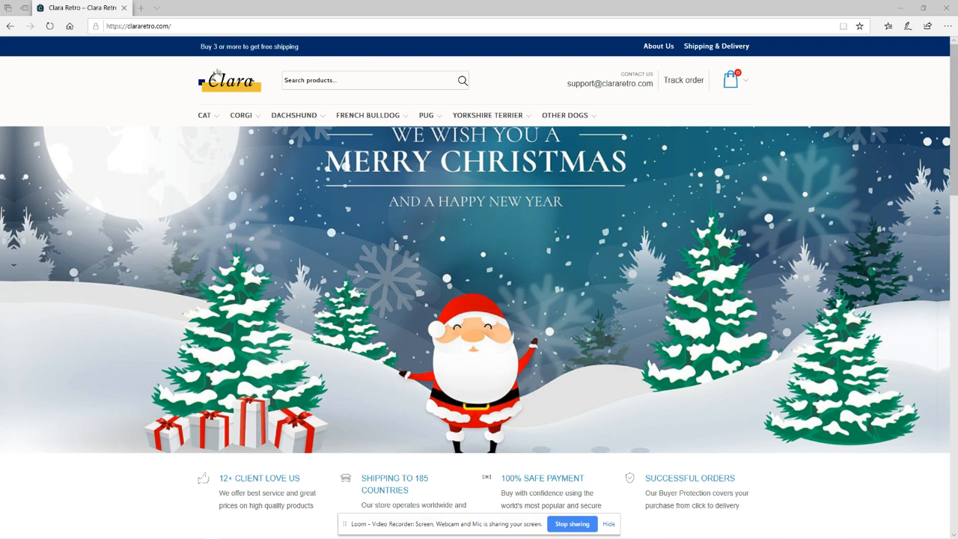
# - Go to gedse.myshopify.com and open its About Us page from the footer links
pyautogui.click(142, 26)
pyautogui.write('gedse.myshopify')
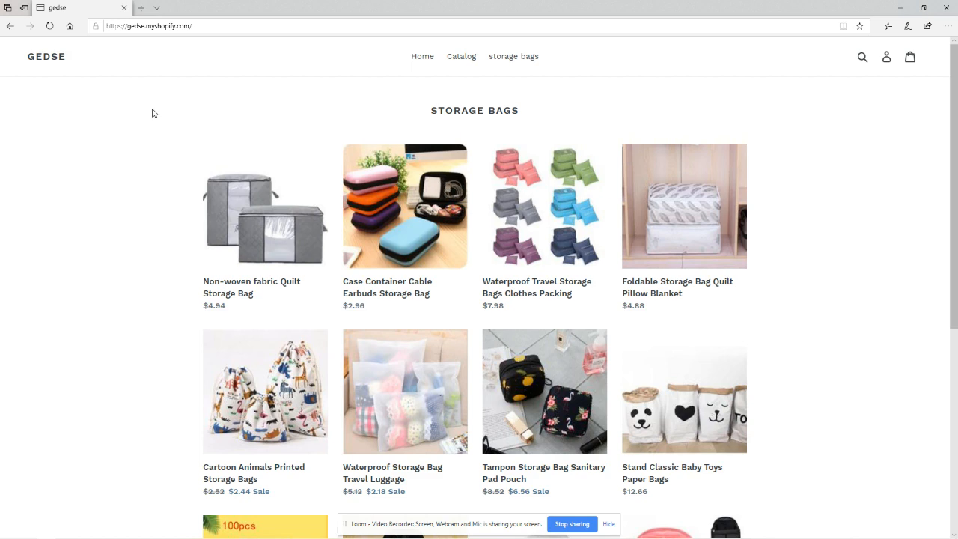
pyautogui.scroll(-3)
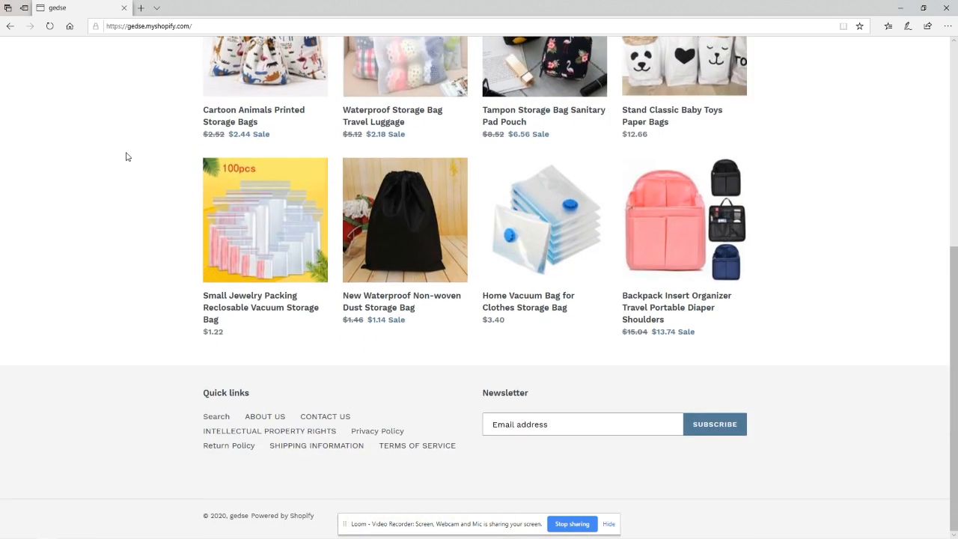
pyautogui.moveTo(257, 416)
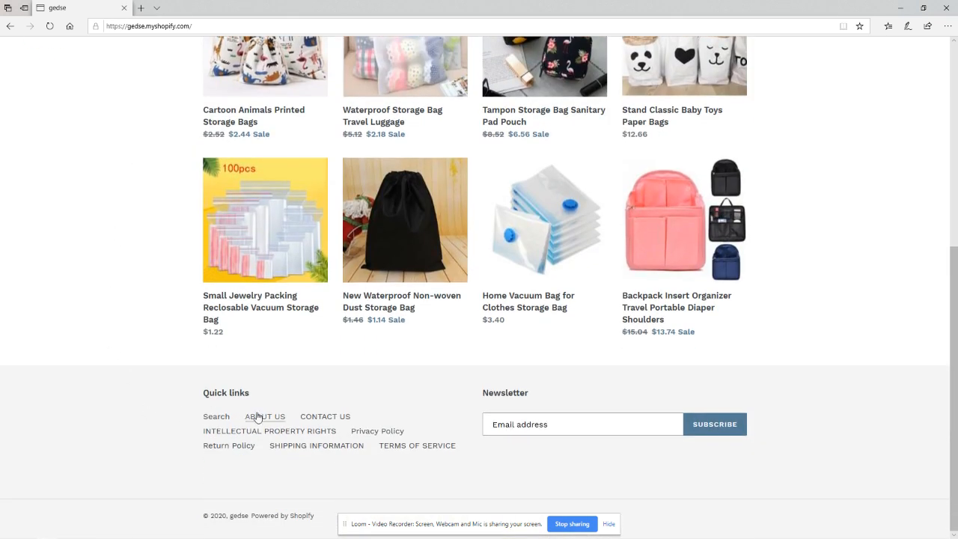
pyautogui.click(264, 416)
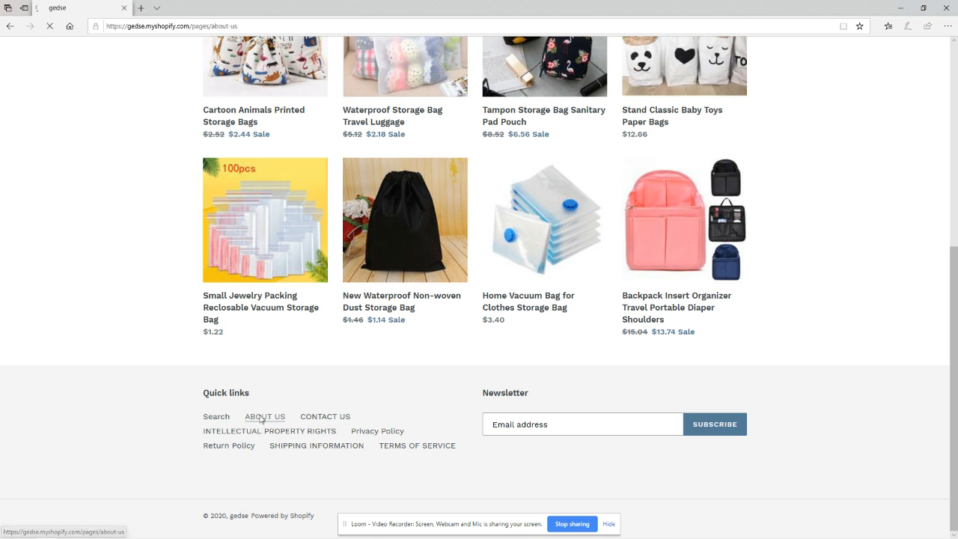
# - Highlight the About Us sentence ending UNIQUENESS and head to Google
pyautogui.click(264, 416)
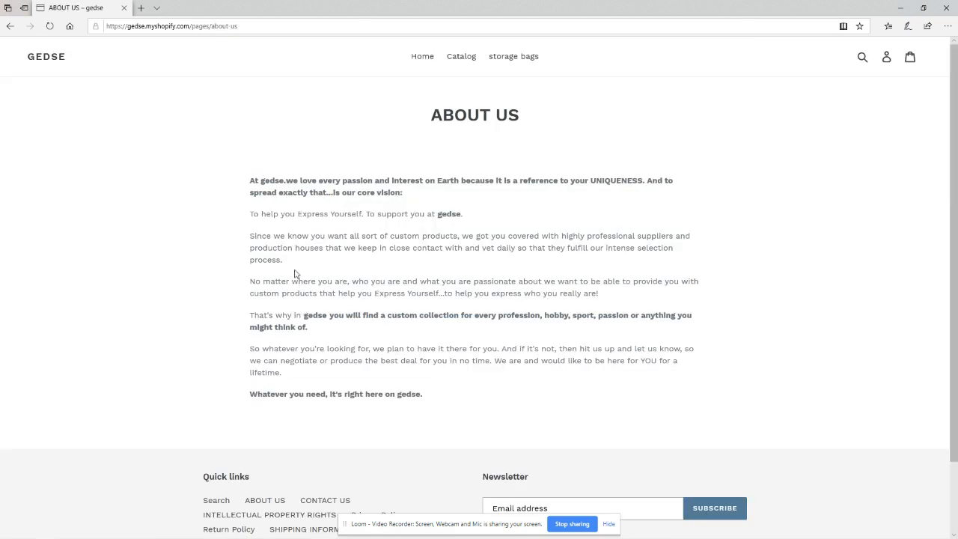
pyautogui.moveTo(287, 179); pyautogui.dragTo(333, 192)
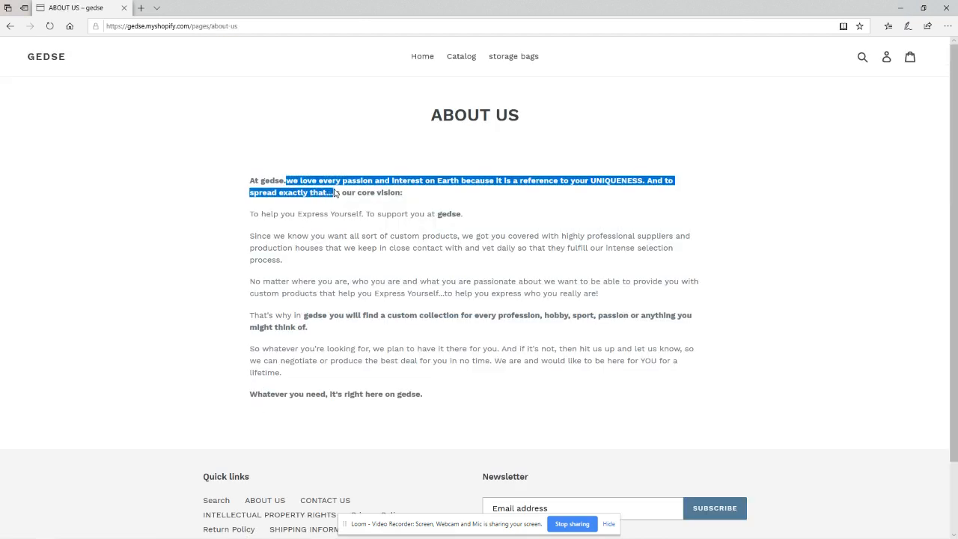
pyautogui.moveTo(337, 192); pyautogui.dragTo(551, 180)
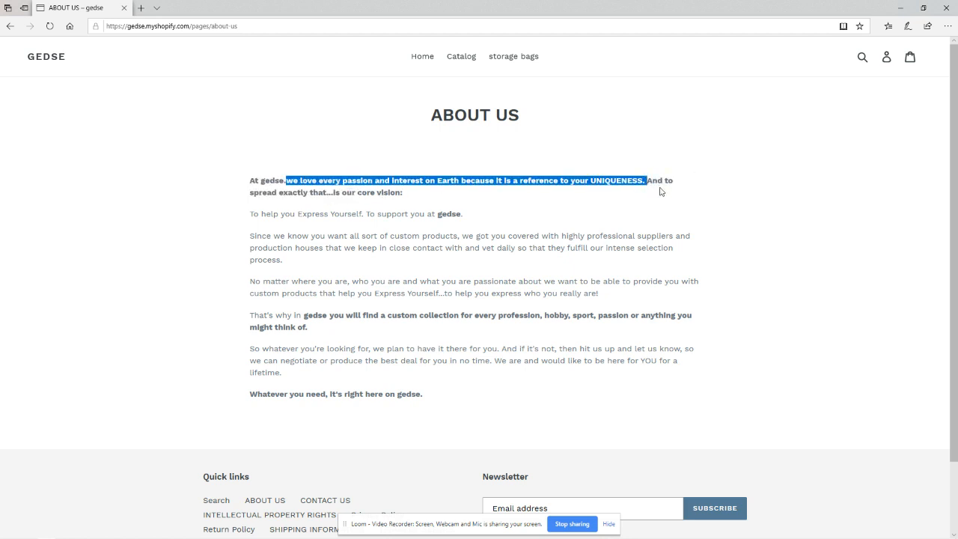
pyautogui.moveTo(365, 224)
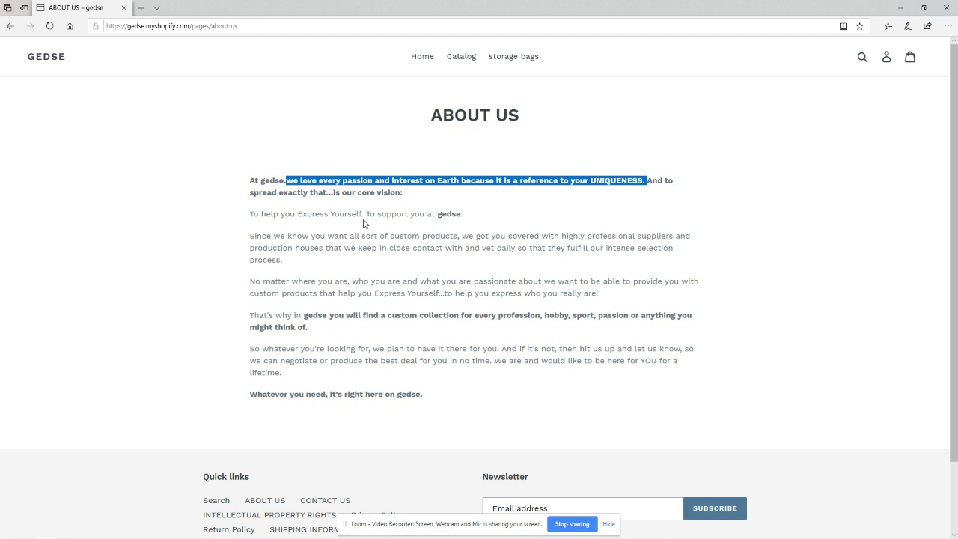
pyautogui.write('www.google.com/')
pyautogui.write('"')
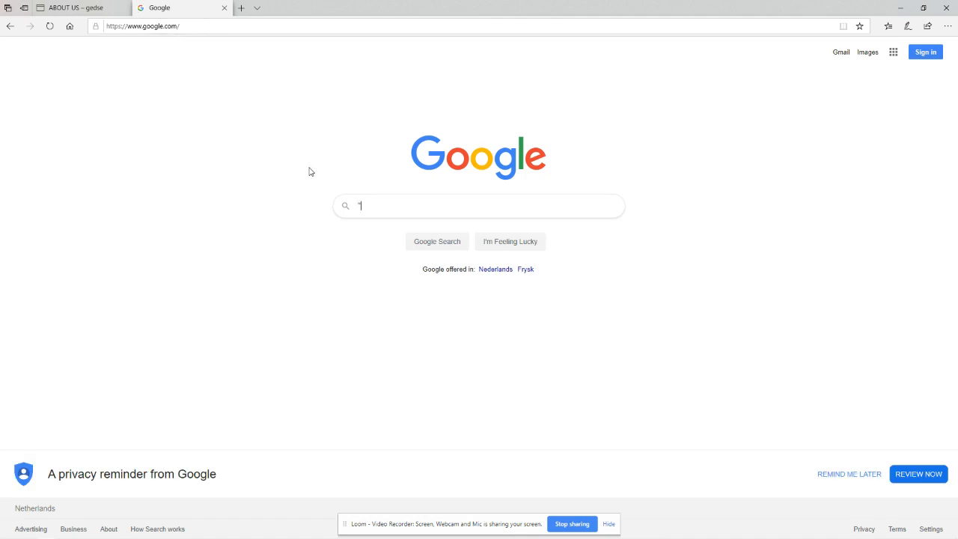
# - Search Google for the quoted About Us sentence about passion and UNIQUENESS
pyautogui.write('on and interest on Earth because it is a reference to your UNIQUENESS."')
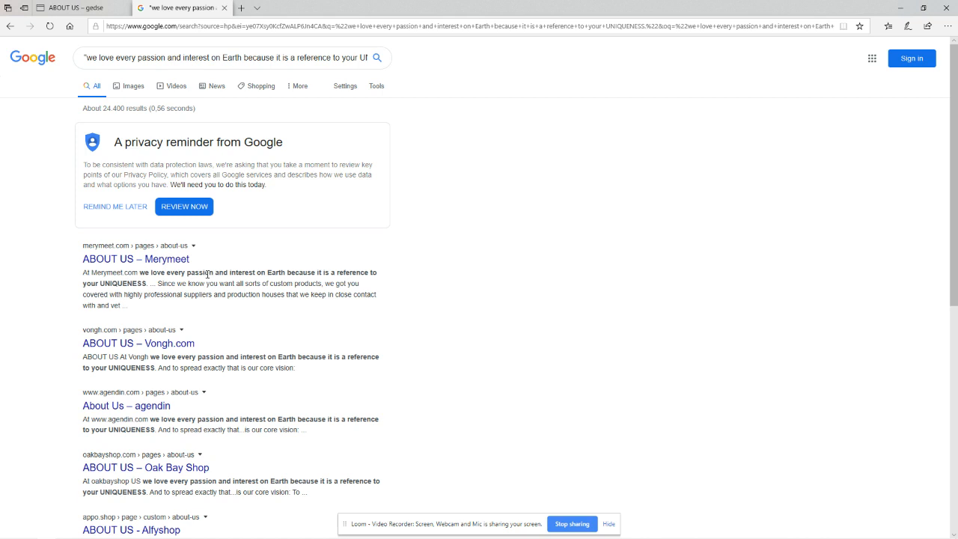
pyautogui.moveTo(276, 273)
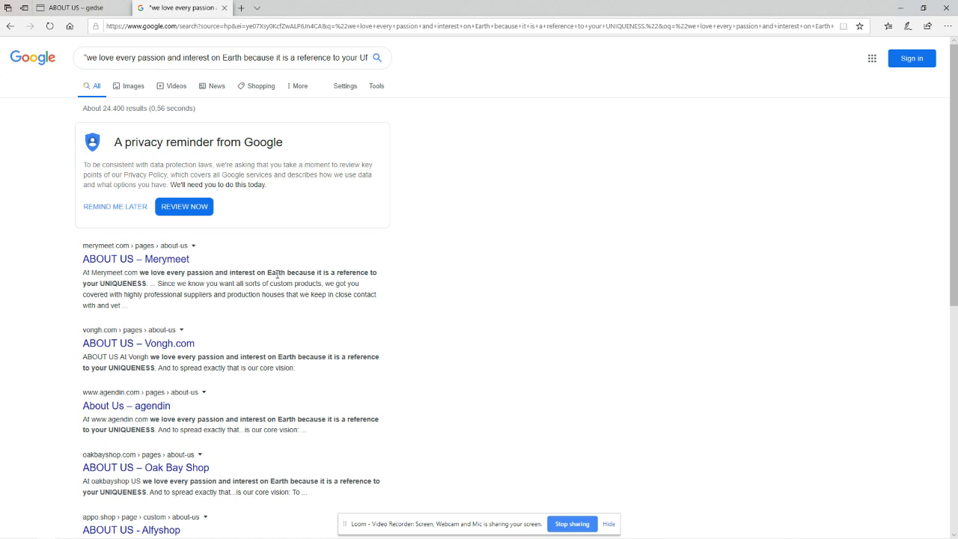
pyautogui.moveTo(42, 277)
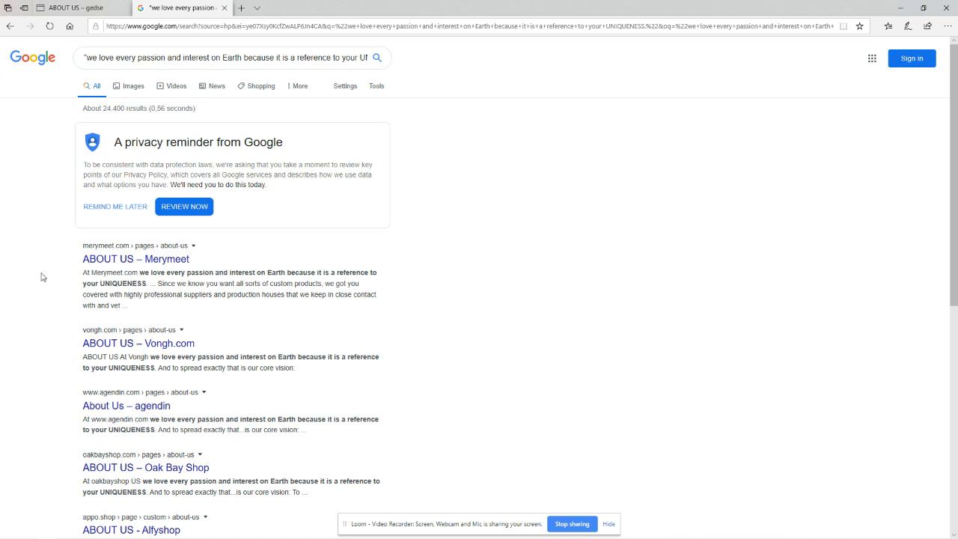
pyautogui.moveTo(72, 263)
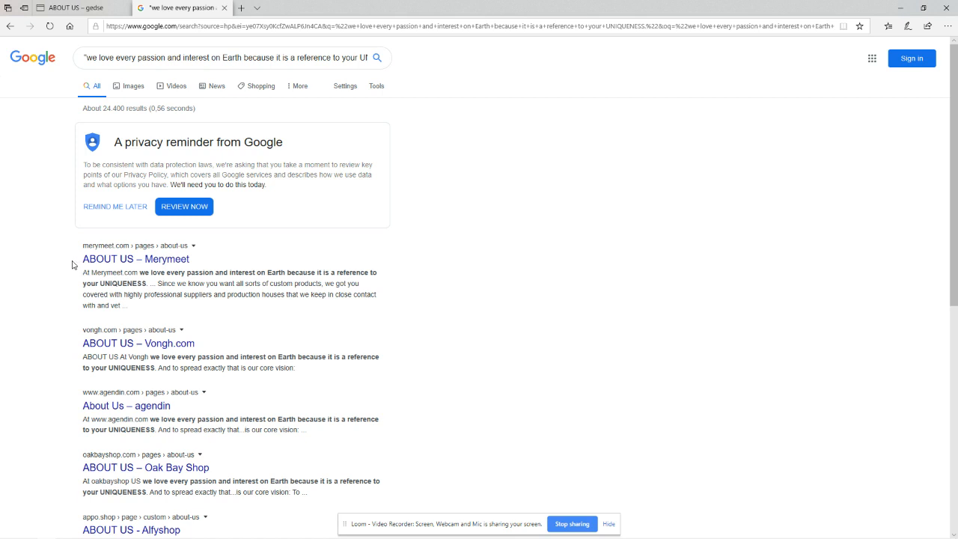
pyautogui.moveTo(60, 368)
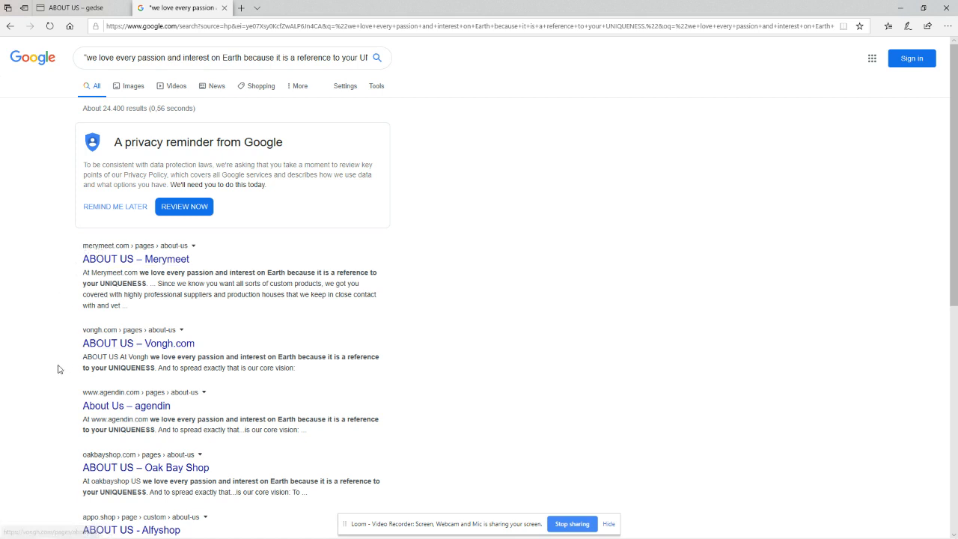
pyautogui.scroll(-3)
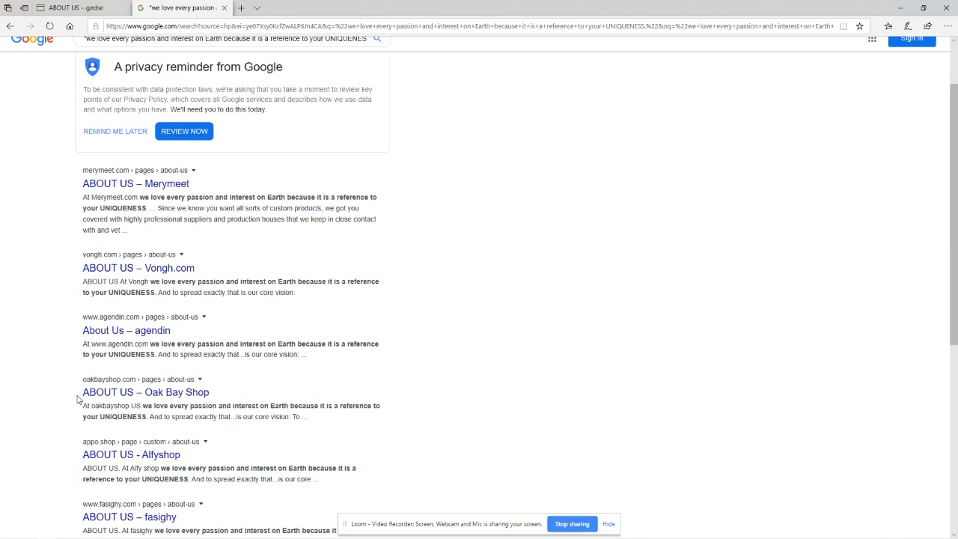
pyautogui.scroll(3)
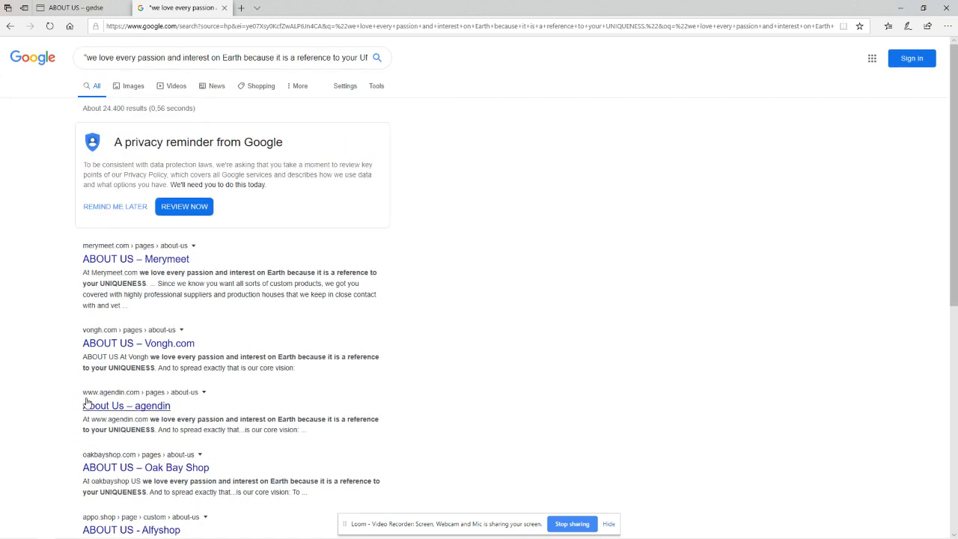
pyautogui.moveTo(87, 403)
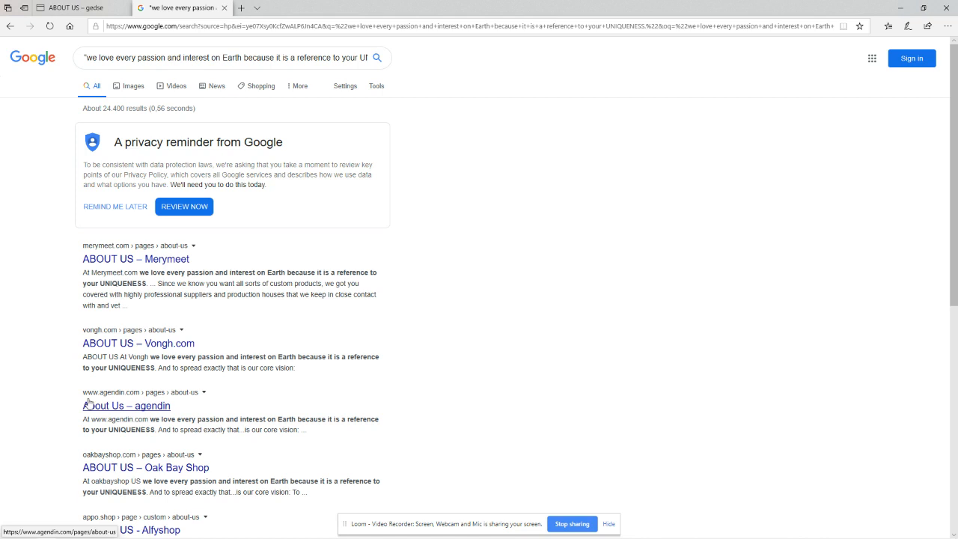
pyautogui.moveTo(70, 395)
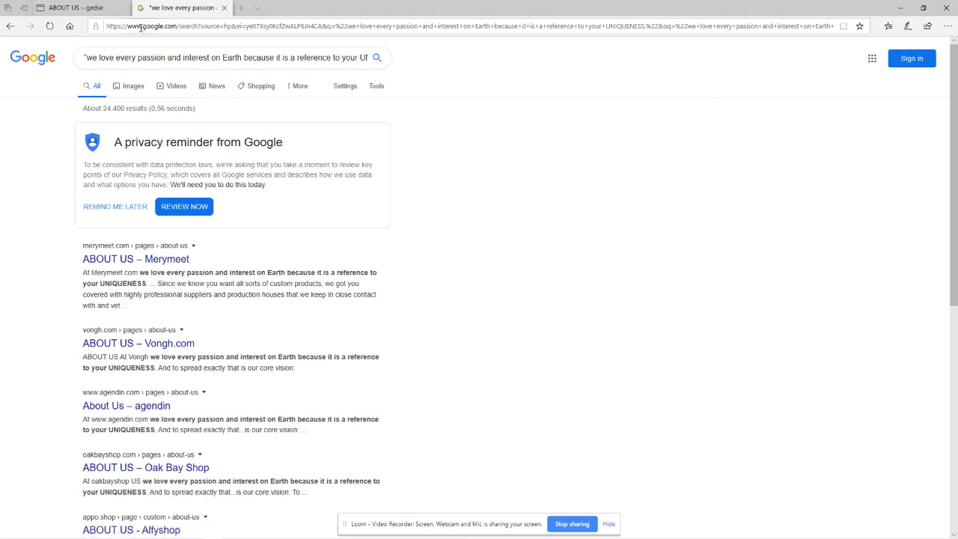
# - Navigate to the bestzv.com shop homepage
pyautogui.write('bestzv.com')
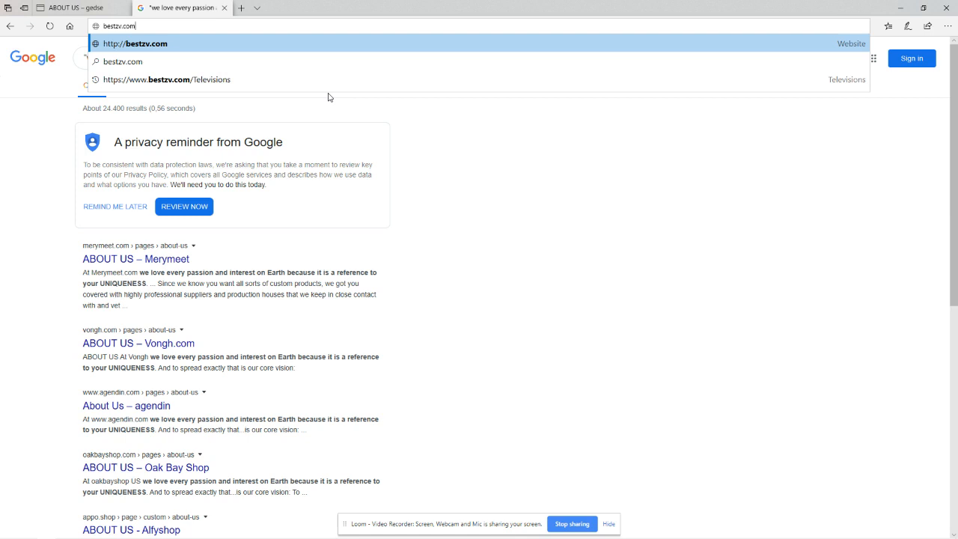
pyautogui.click(143, 44)
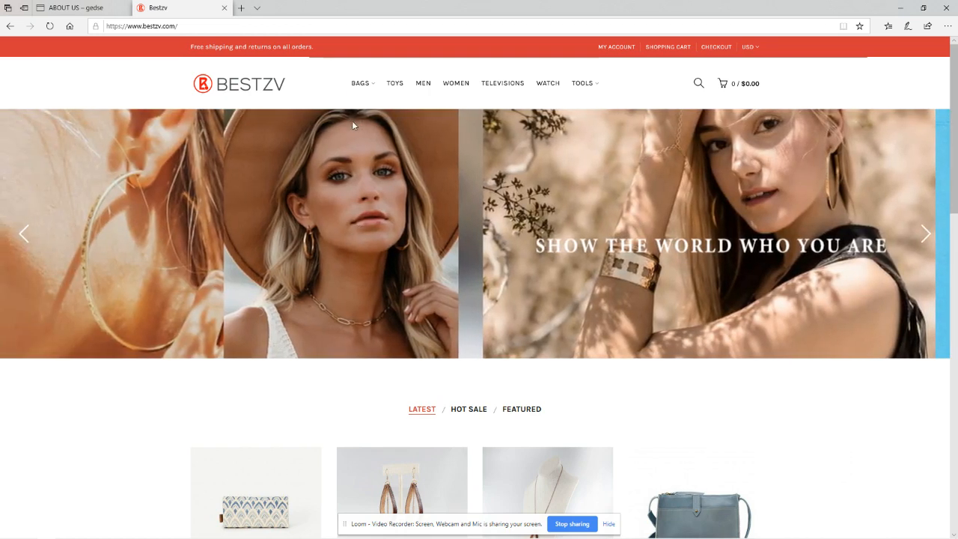
pyautogui.moveTo(359, 84)
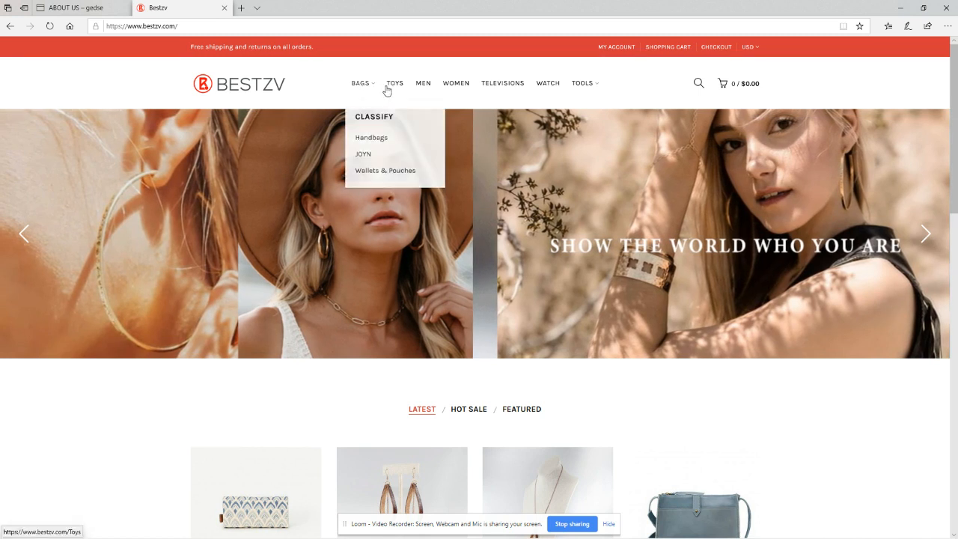
pyautogui.moveTo(455, 87)
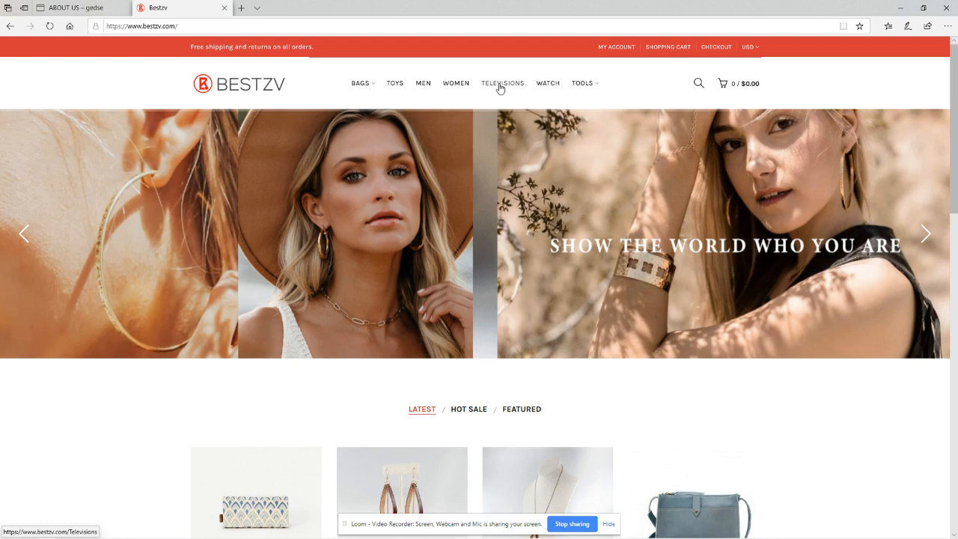
# - Show the BESTZV Televisions category listing Sharp TVs around $66–$69
pyautogui.click(581, 83)
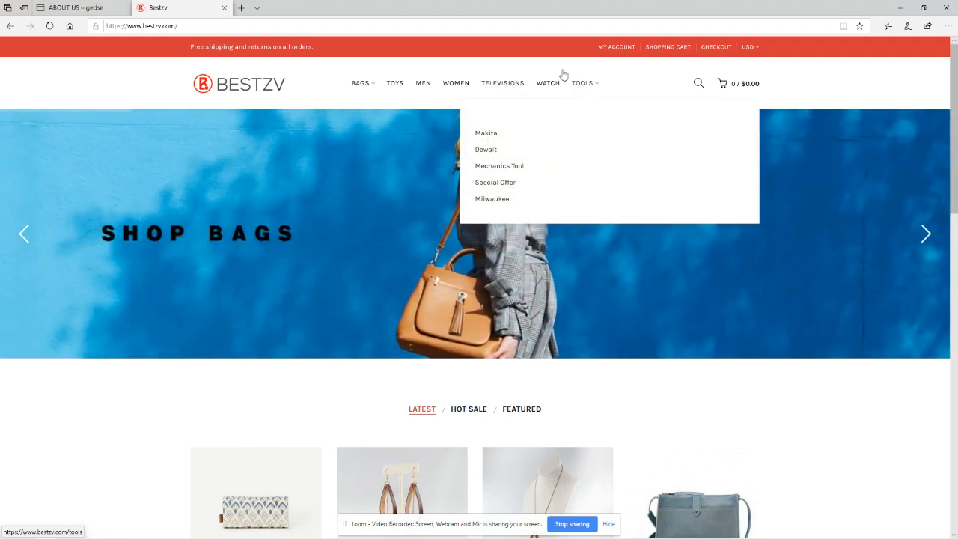
pyautogui.moveTo(470, 54)
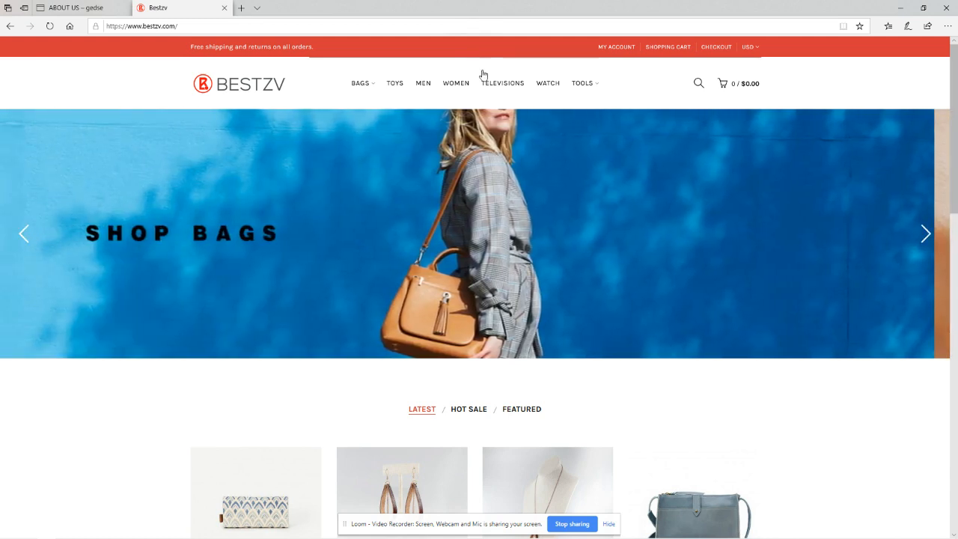
pyautogui.click(503, 84)
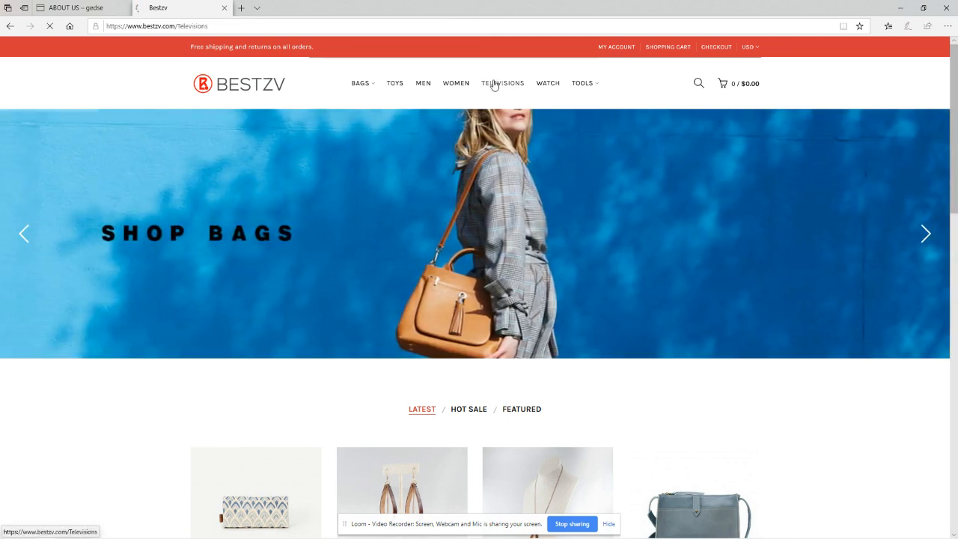
pyautogui.click(503, 83)
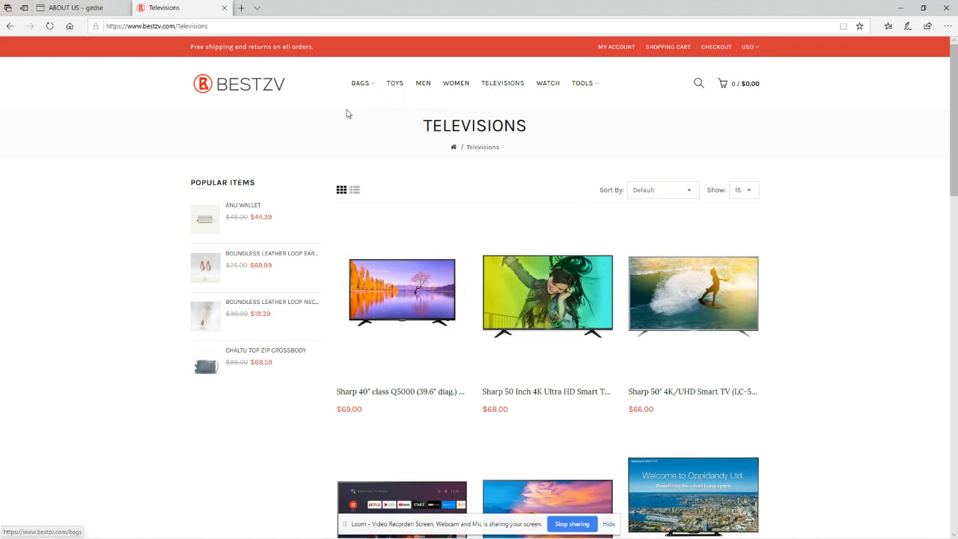
pyautogui.moveTo(317, 119)
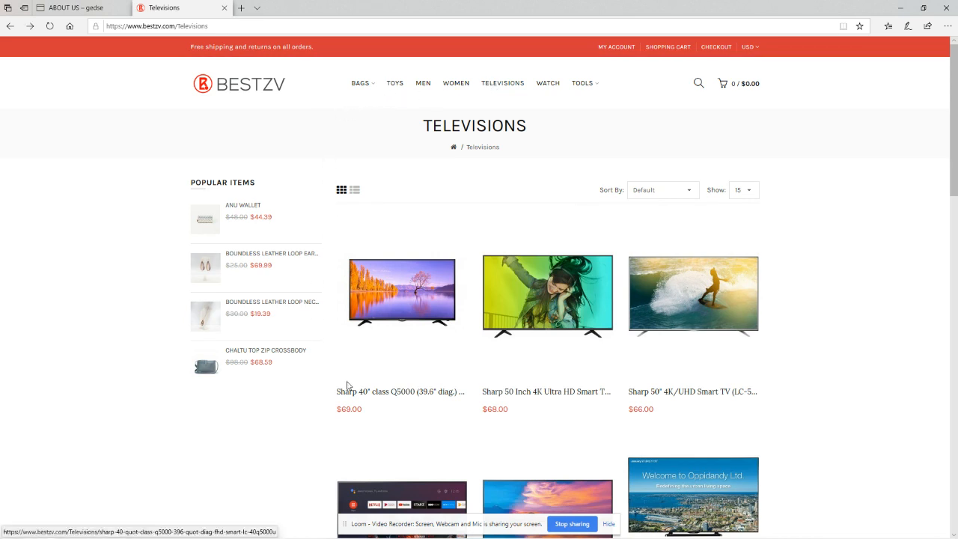
pyautogui.moveTo(365, 399)
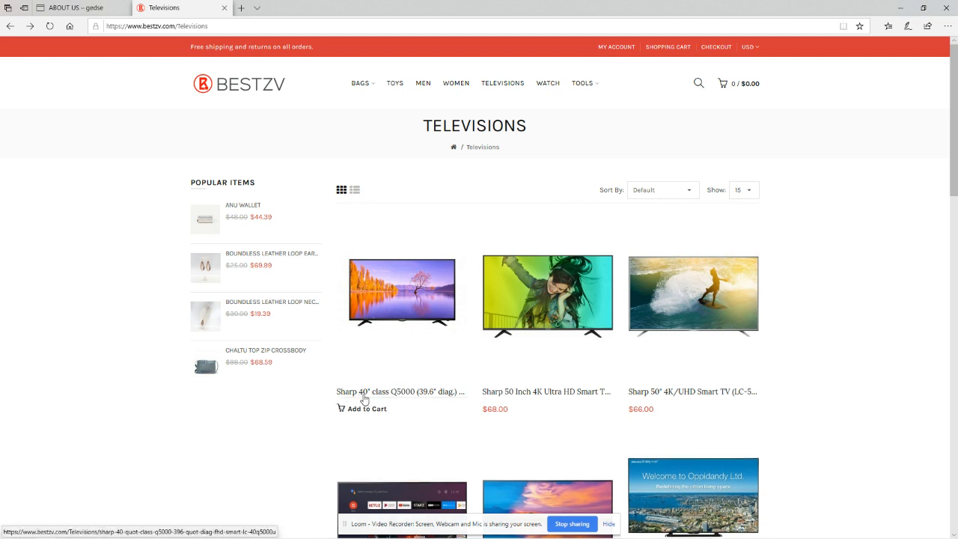
pyautogui.moveTo(350, 359)
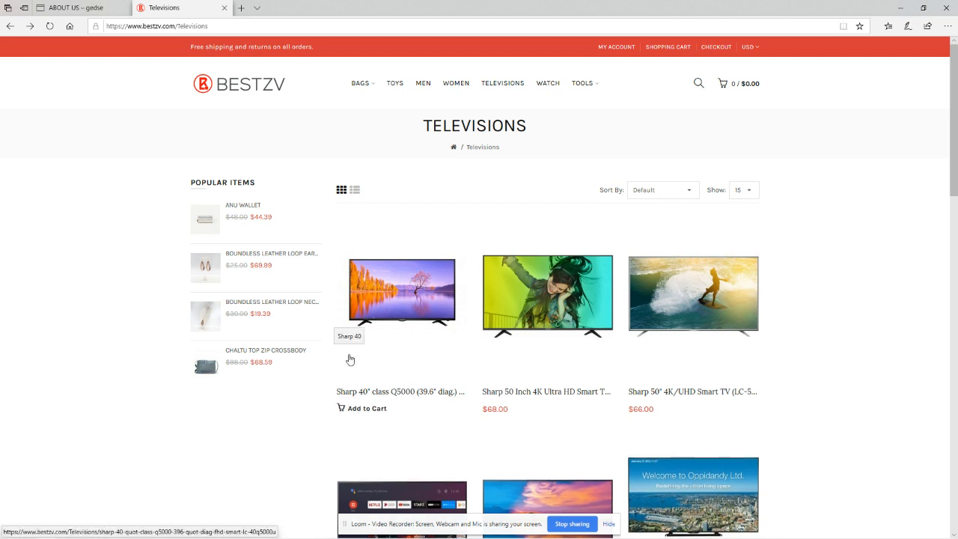
pyautogui.moveTo(347, 389)
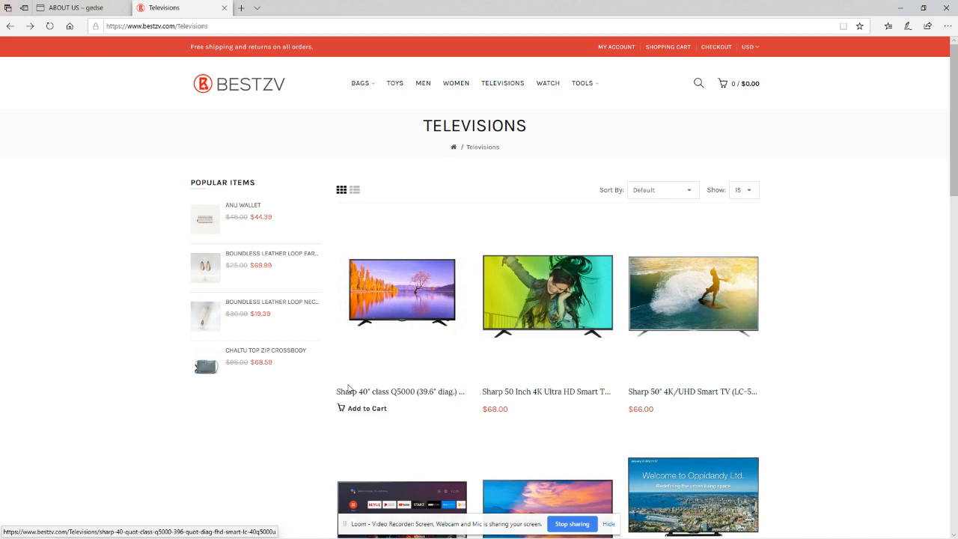
pyautogui.moveTo(344, 431)
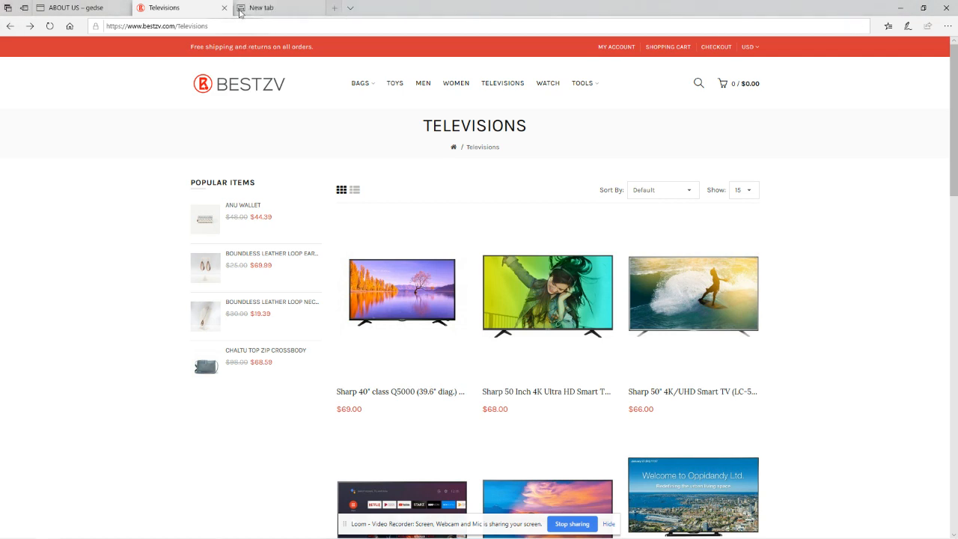
# - Find and open Best Buy's reviews page for the Sharp 40" Class Q5000 TV
pyautogui.click(278, 9)
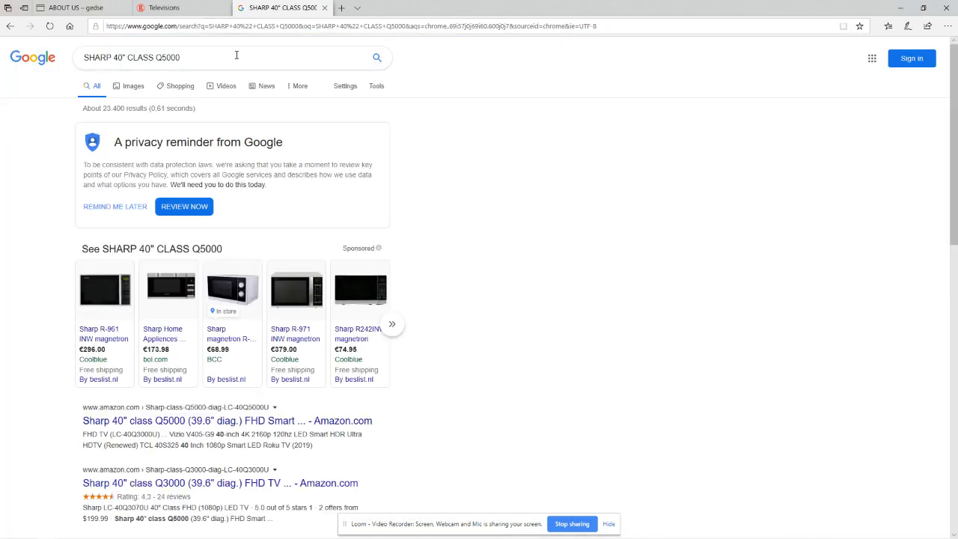
pyautogui.scroll(-3)
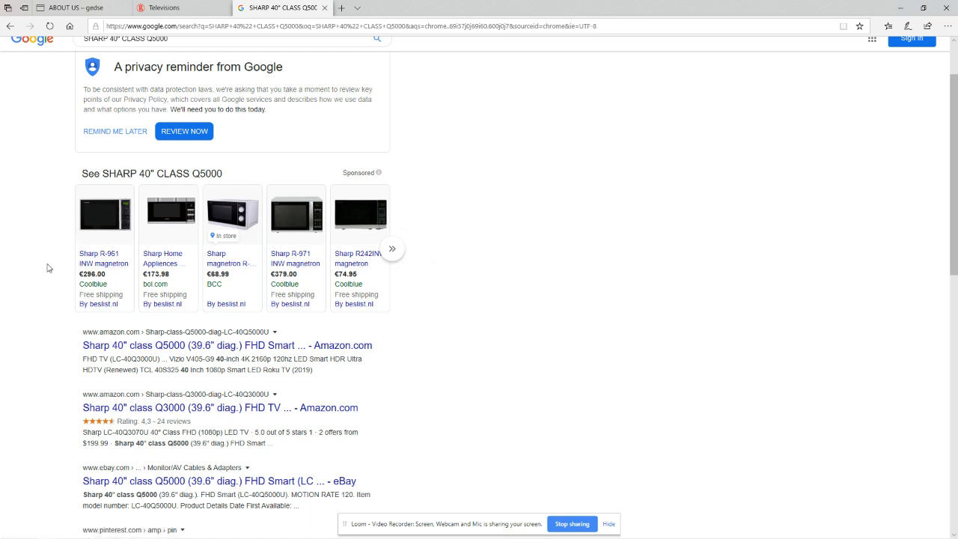
pyautogui.moveTo(44, 412)
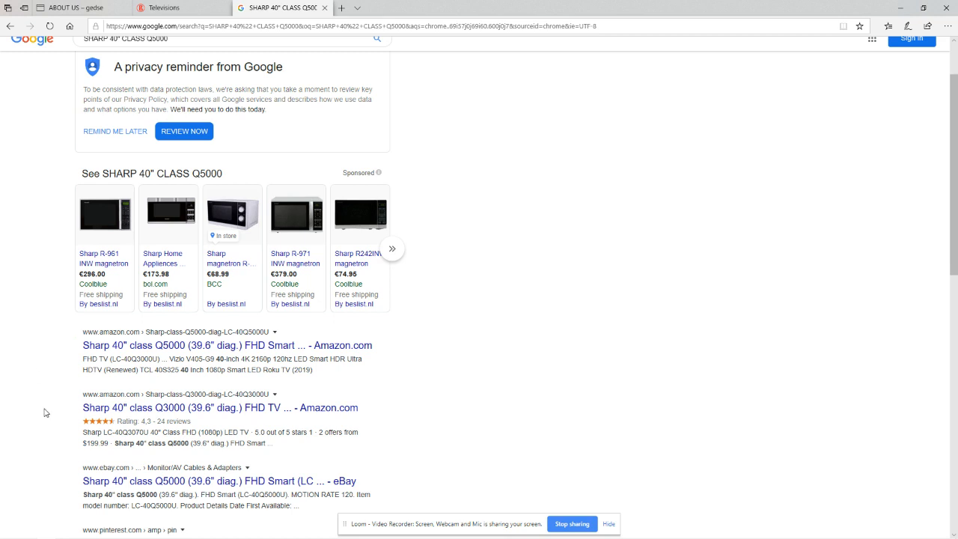
pyautogui.scroll(-3)
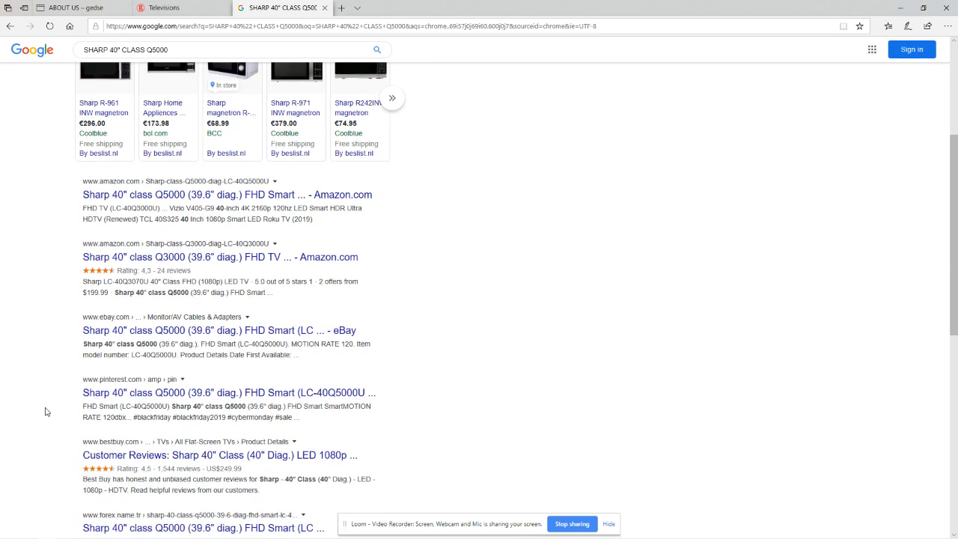
pyautogui.moveTo(129, 461)
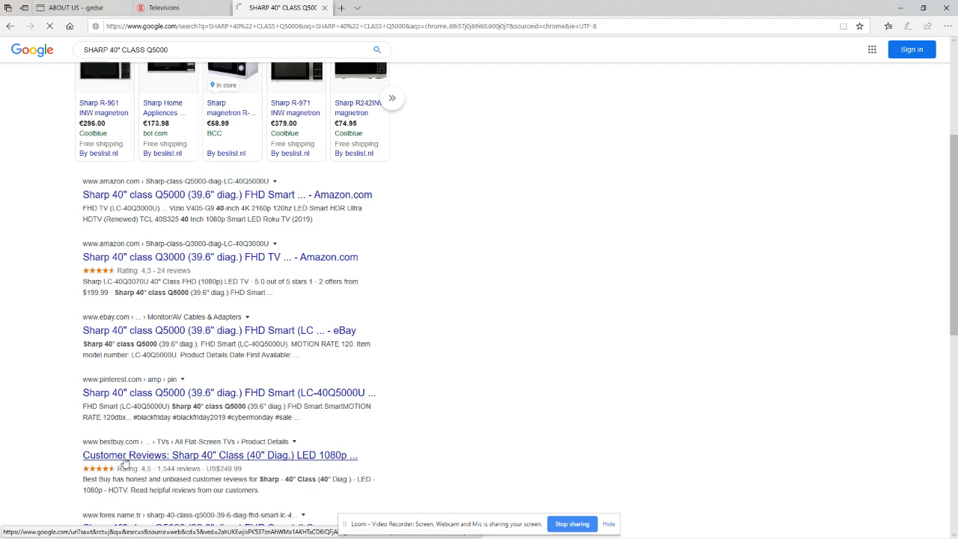
pyautogui.click(217, 455)
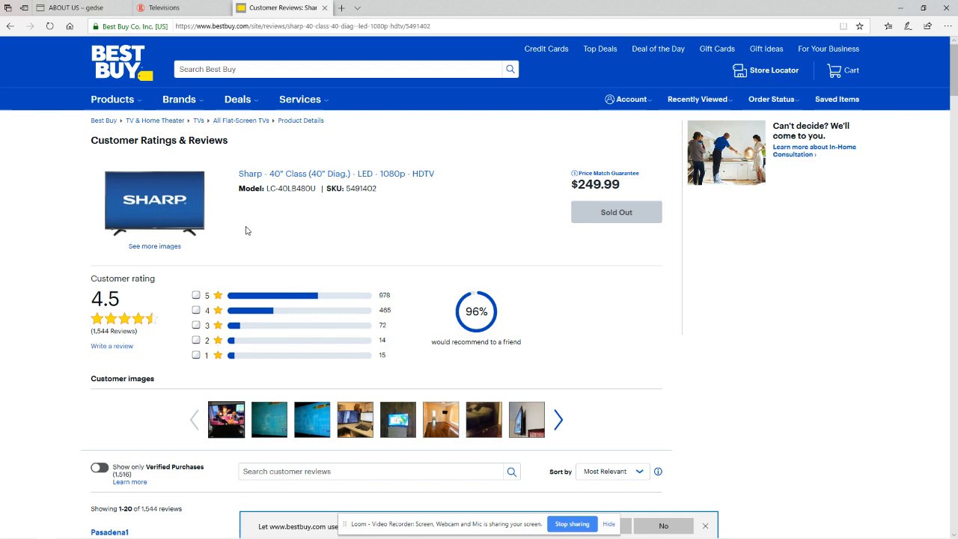
pyautogui.moveTo(650, 156)
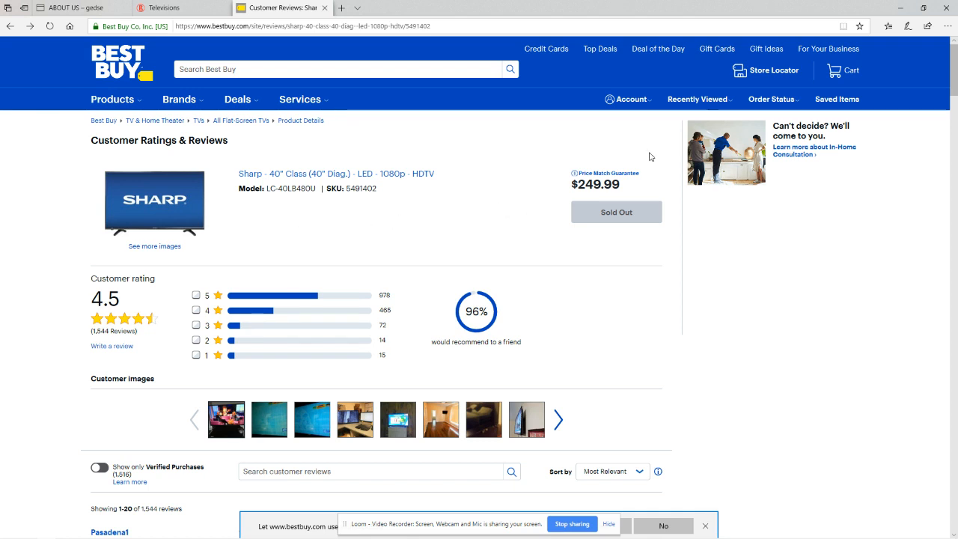
pyautogui.moveTo(550, 182)
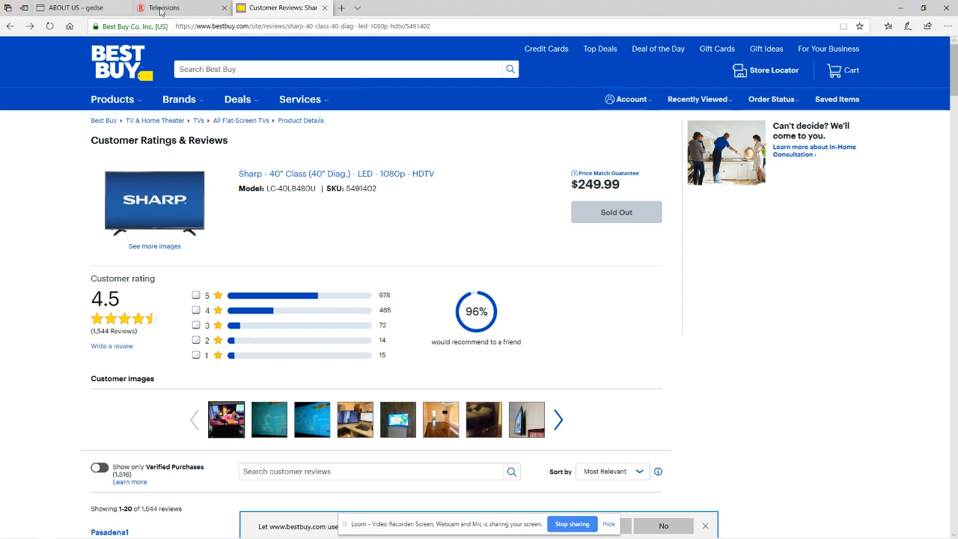
# - Return to the BESTZV Televisions listing showing the Sharp TV at $69
pyautogui.click(166, 12)
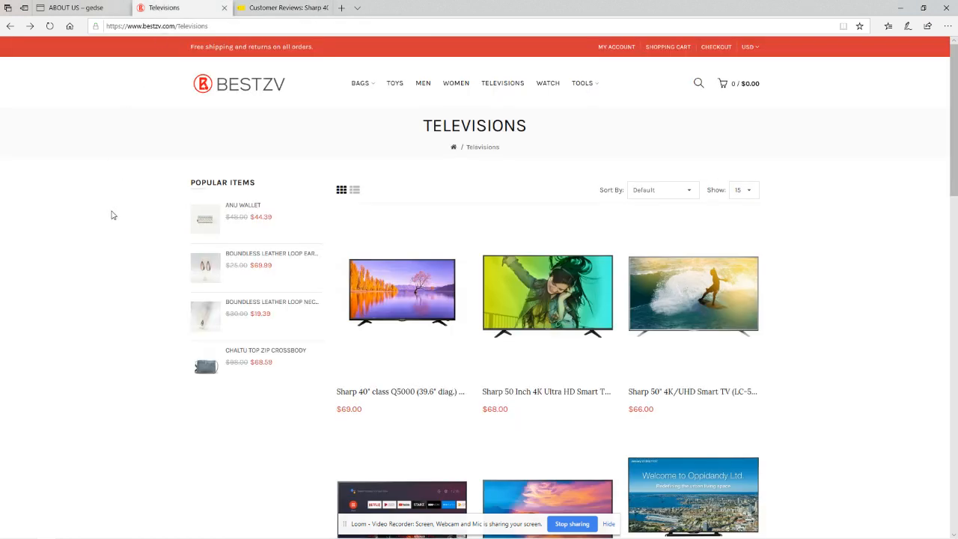
pyautogui.moveTo(48, 216)
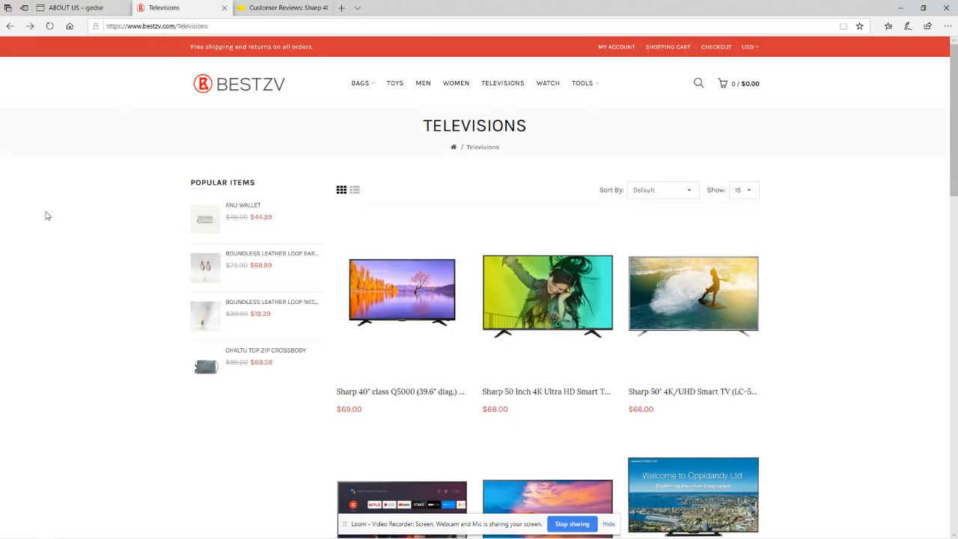
# - Scroll the Televisions listing to the footer and open BESTZV's Terms & Conditions
pyautogui.scroll(-3)
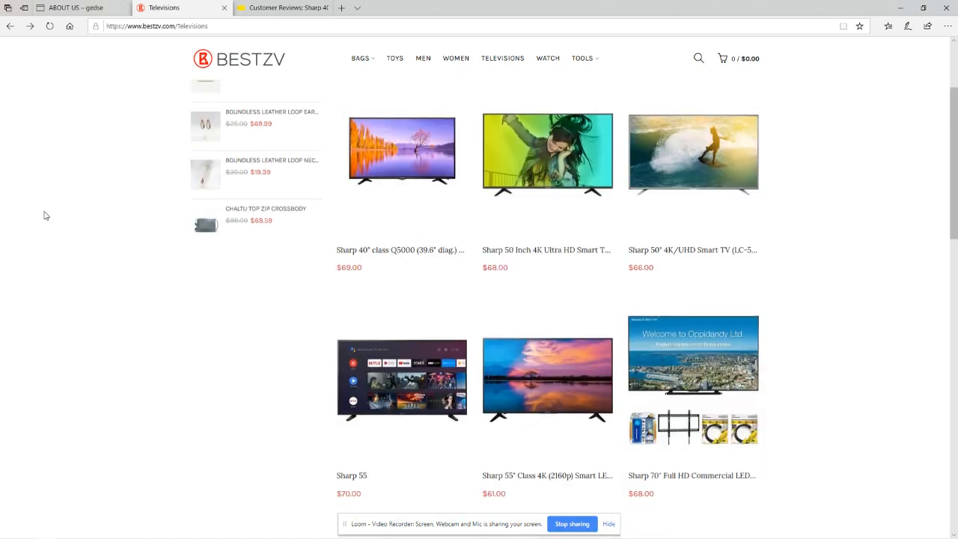
pyautogui.scroll(-3)
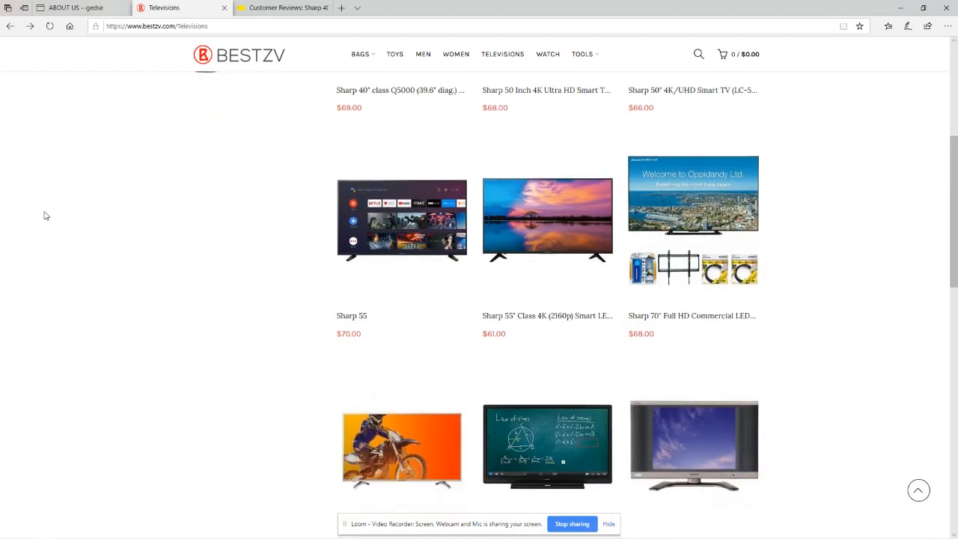
pyautogui.scroll(-3)
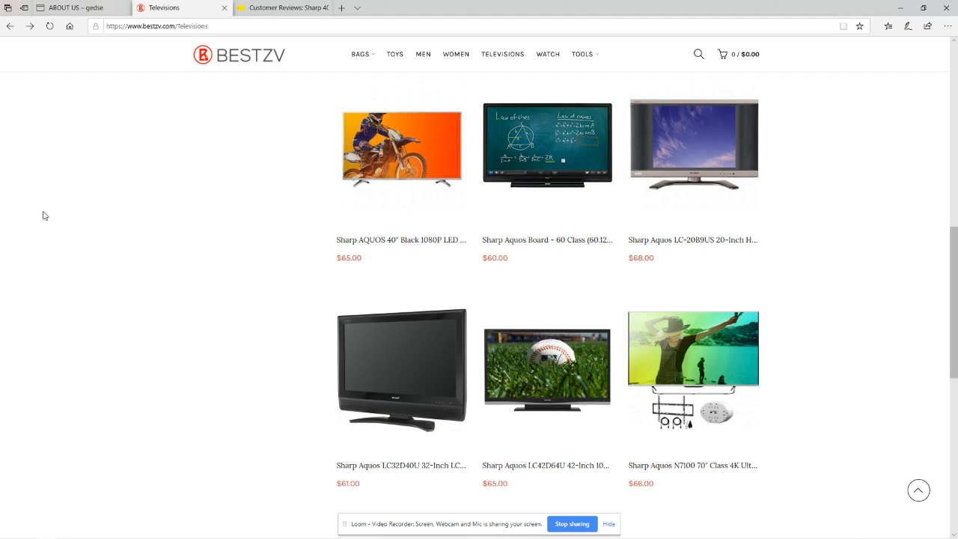
pyautogui.scroll(-3)
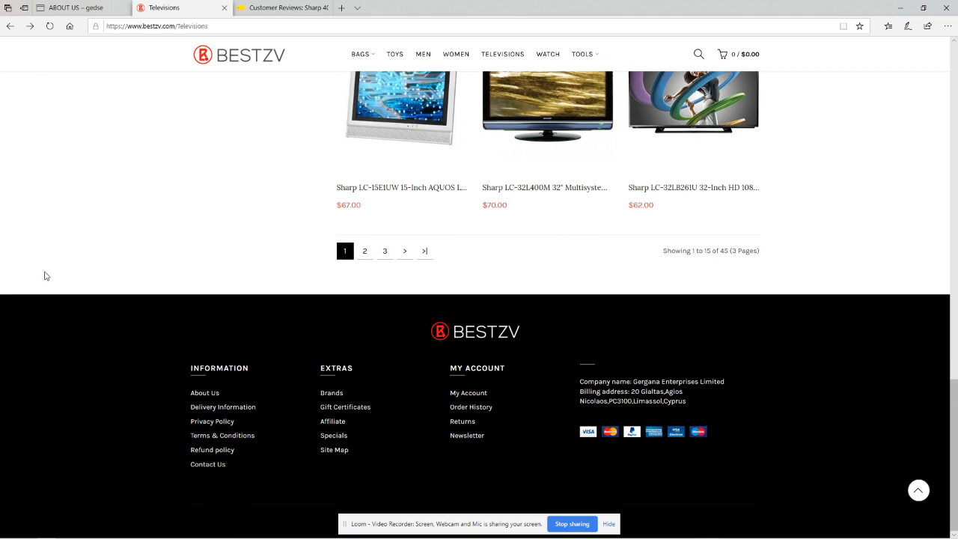
pyautogui.moveTo(221, 434)
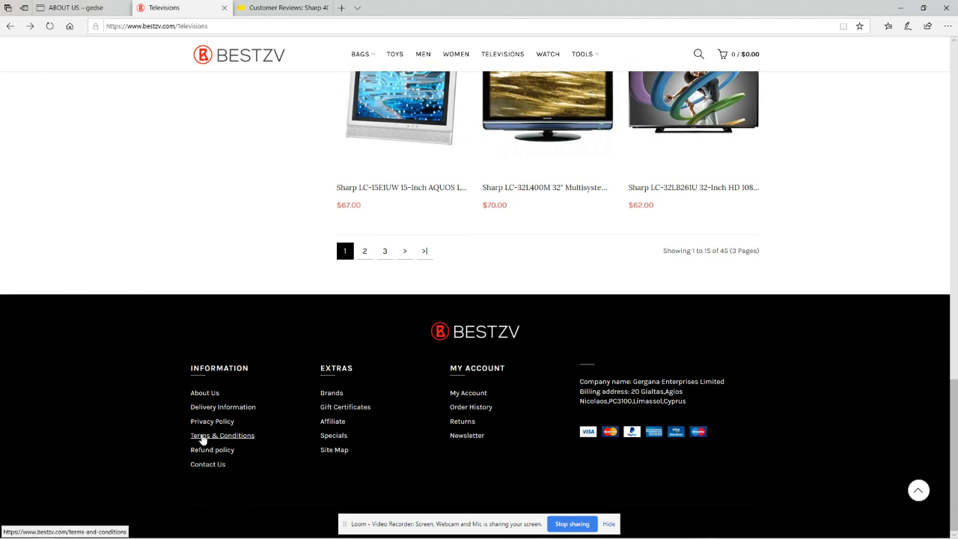
pyautogui.click(222, 434)
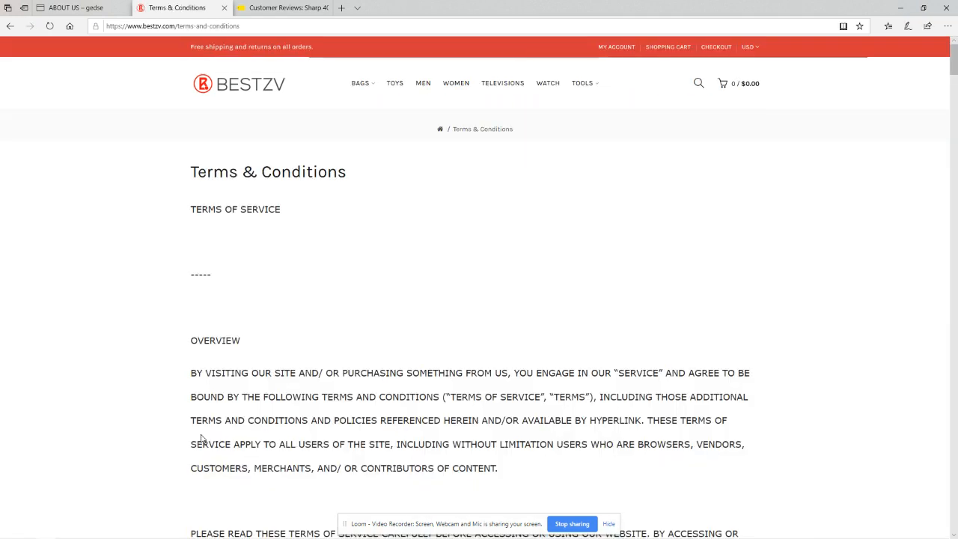
pyautogui.moveTo(159, 356)
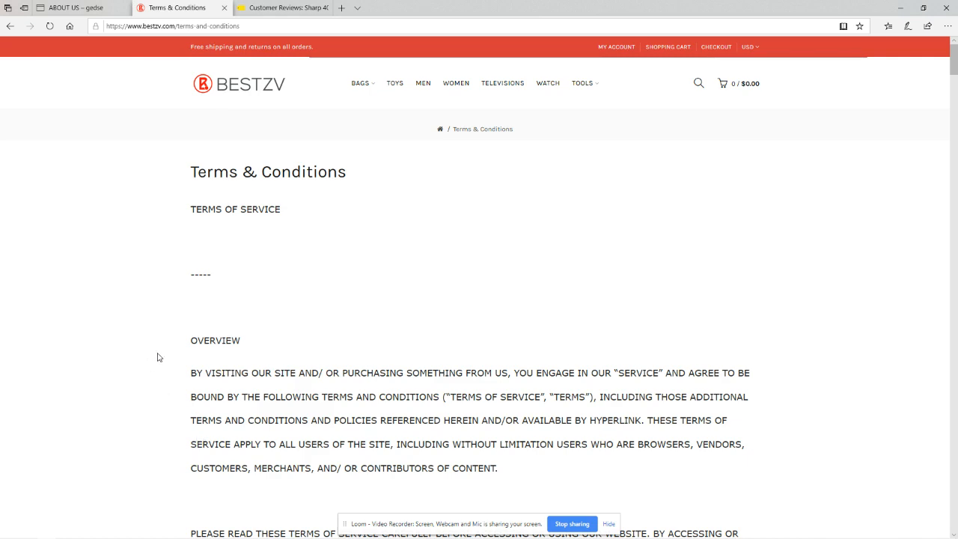
# - Skim the terms, open the Refund policy and highlight the faulty-or-wrong-items returns sentence
pyautogui.scroll(-3)
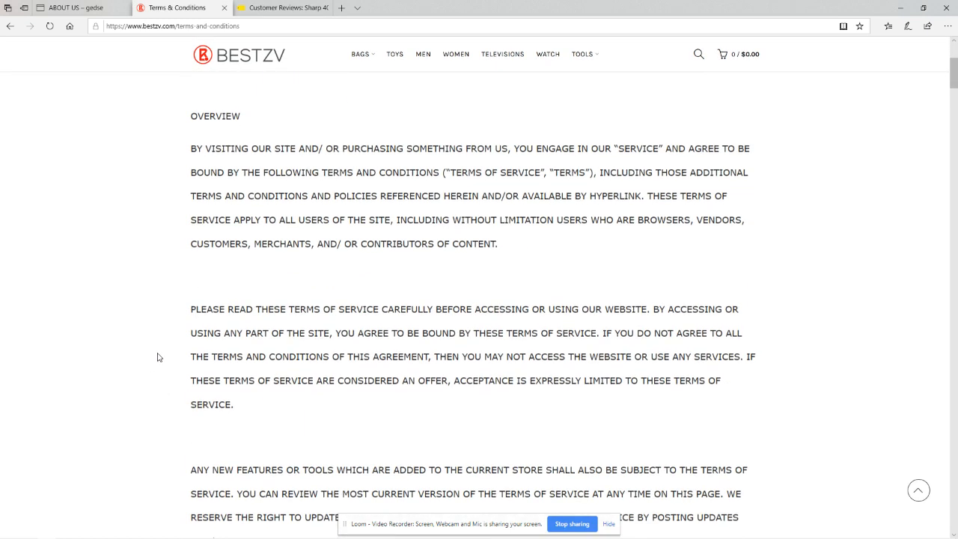
pyautogui.scroll(-3)
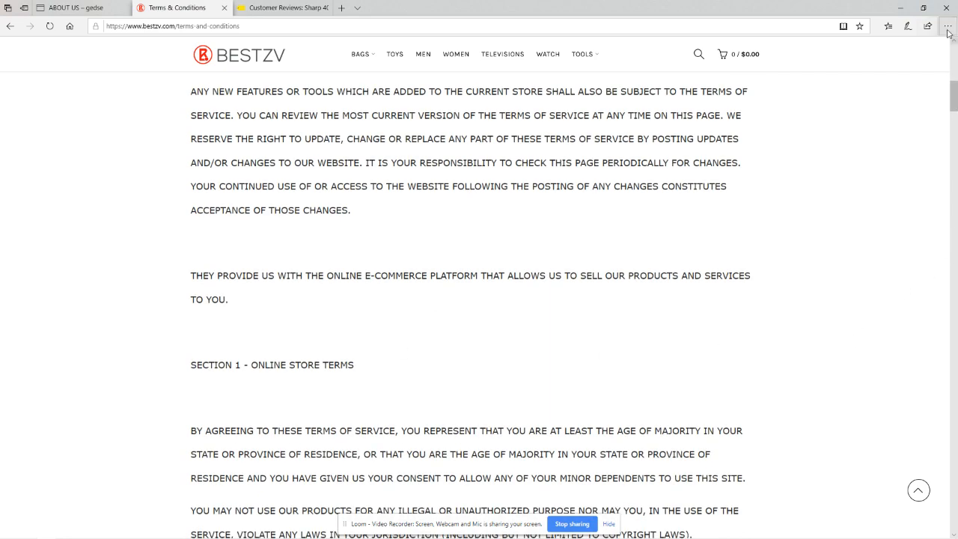
pyautogui.scroll(-3)
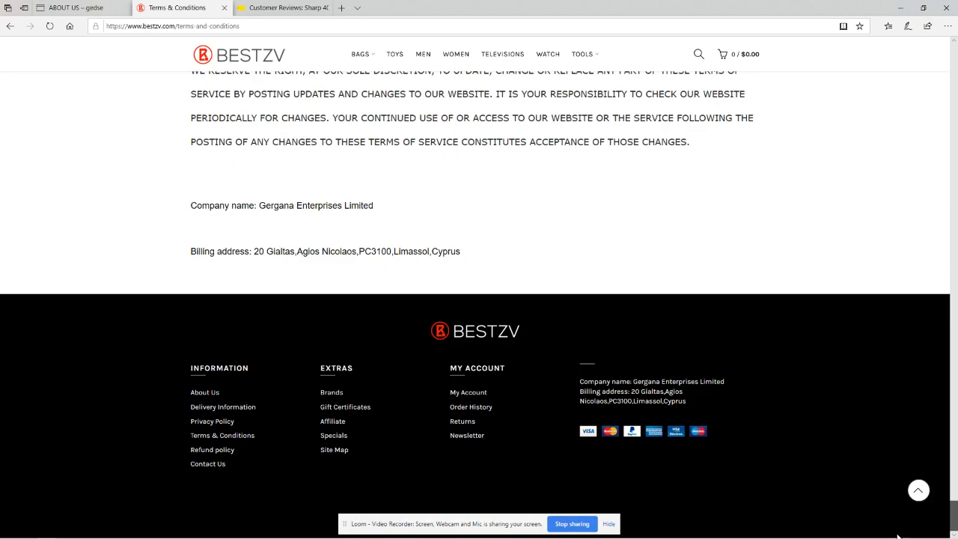
pyautogui.moveTo(212, 449)
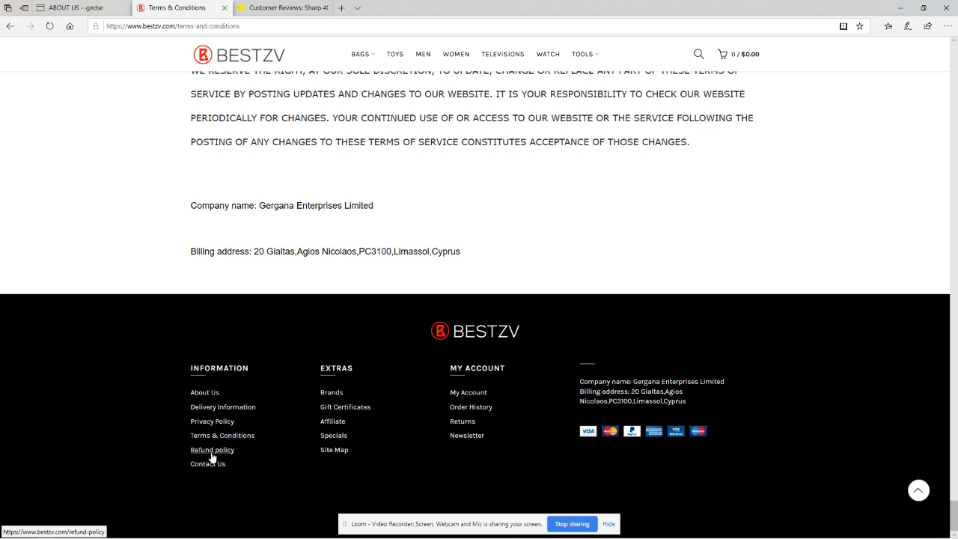
pyautogui.click(212, 449)
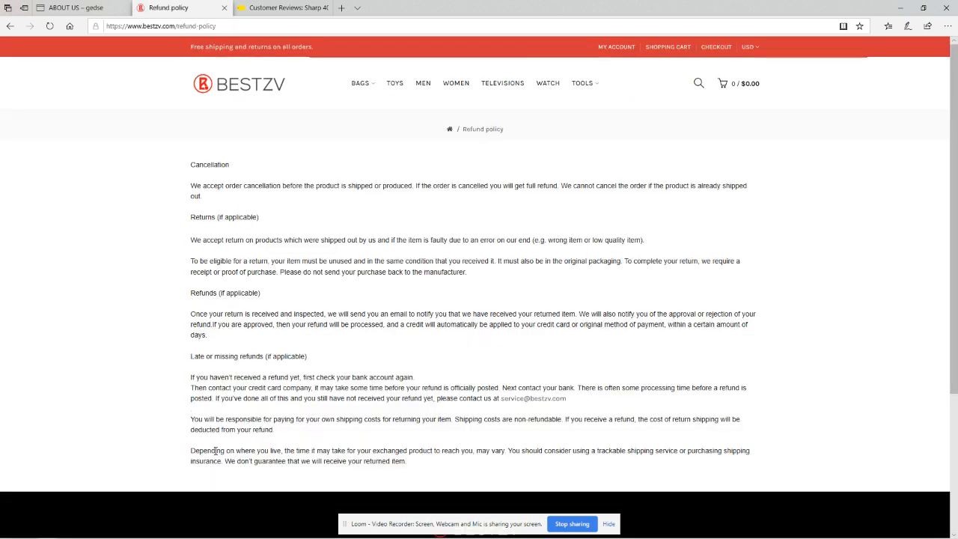
pyautogui.moveTo(336, 360)
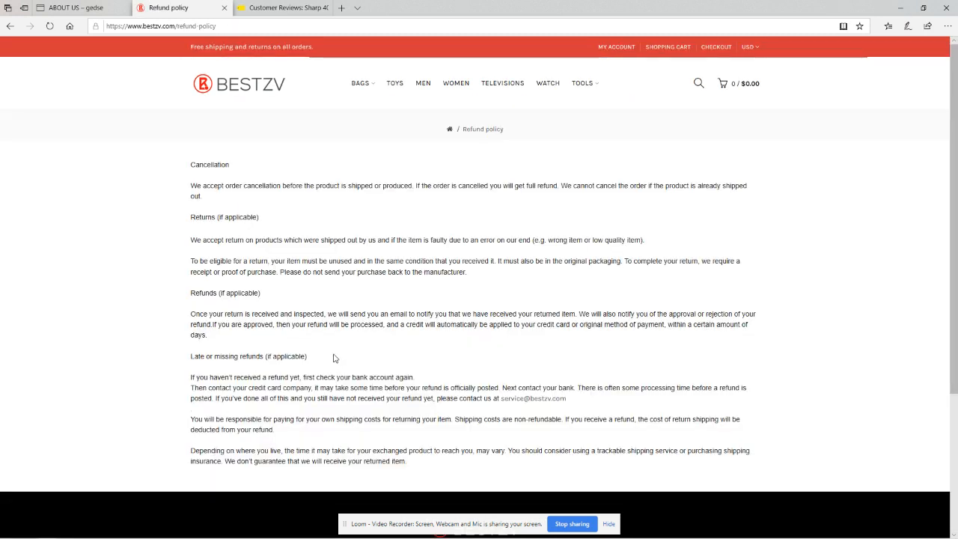
pyautogui.moveTo(317, 351)
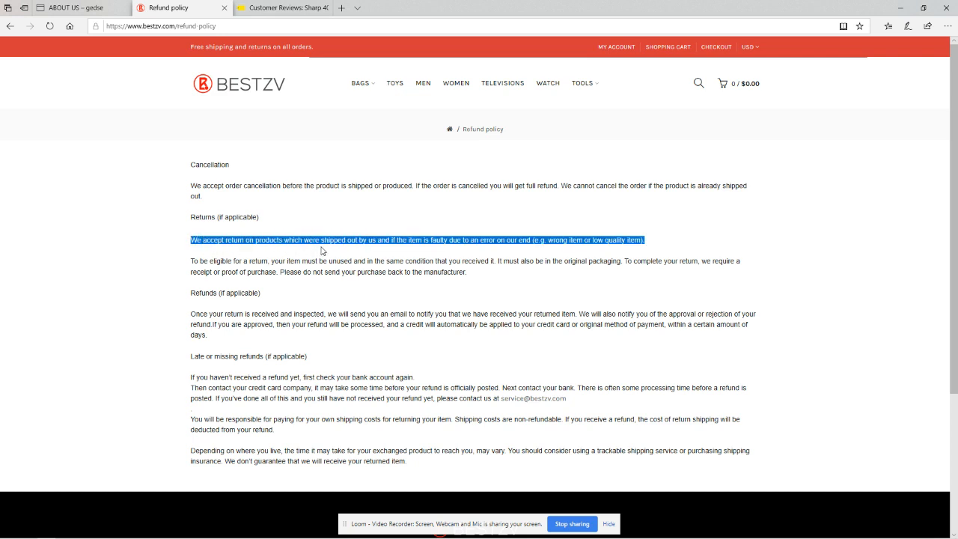
pyautogui.moveTo(650, 240); pyautogui.dragTo(421, 239)
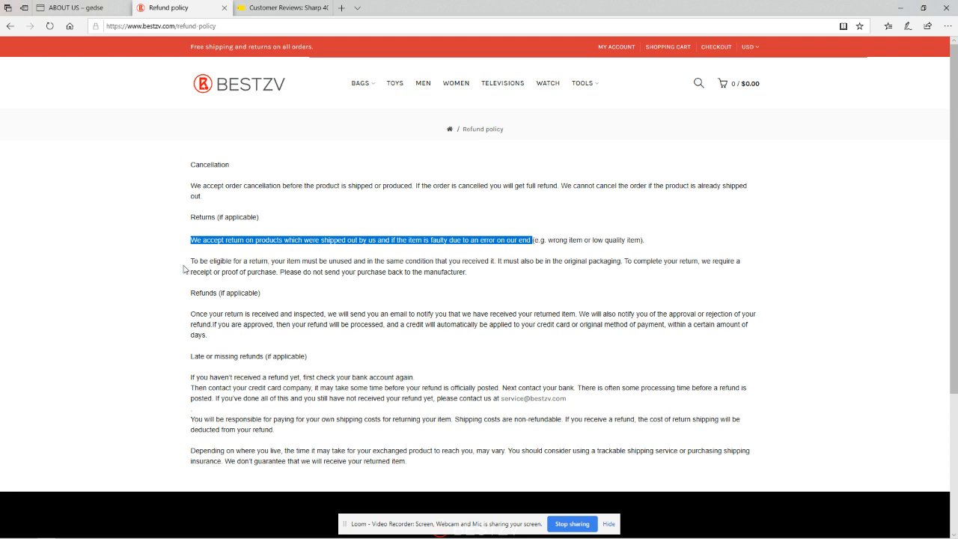
pyautogui.moveTo(179, 242)
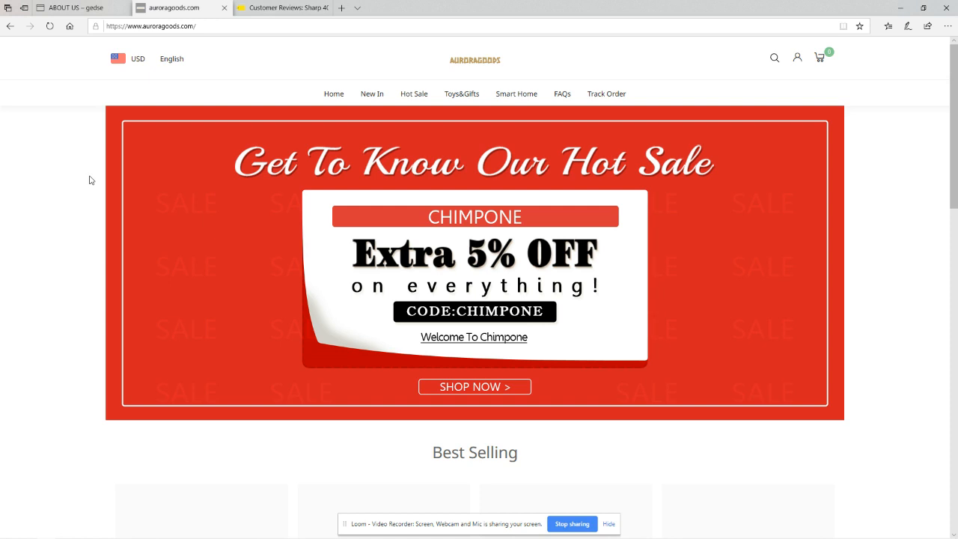
# - Scroll auroragoods.com to the footer's Visa/Mastercard/Amex icons, then back up to the Hot Sale banner
pyautogui.scroll(-3)
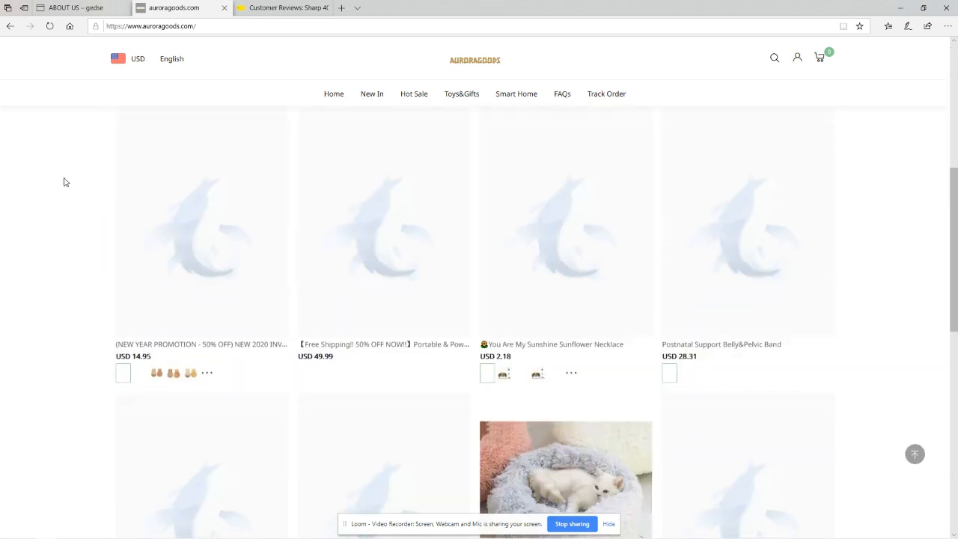
pyautogui.scroll(-3)
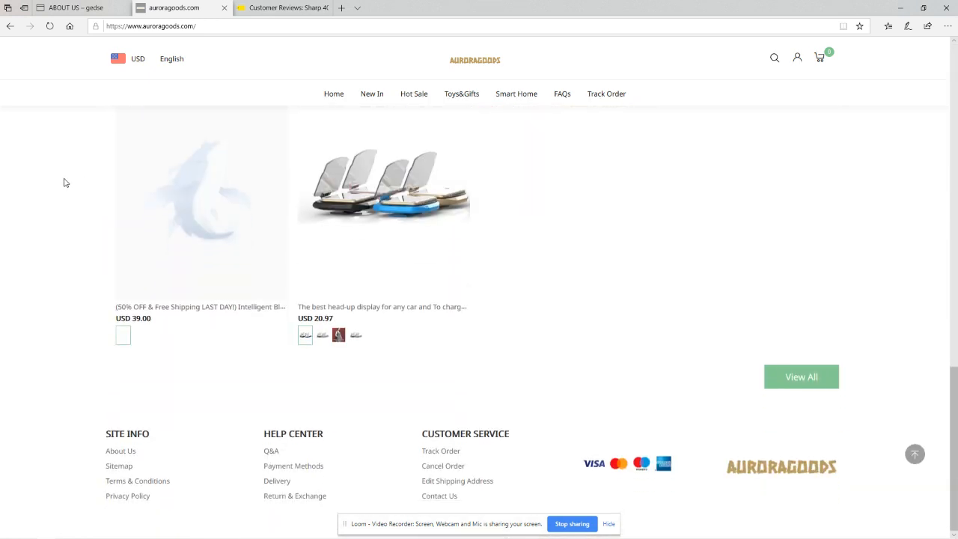
pyautogui.moveTo(853, 473)
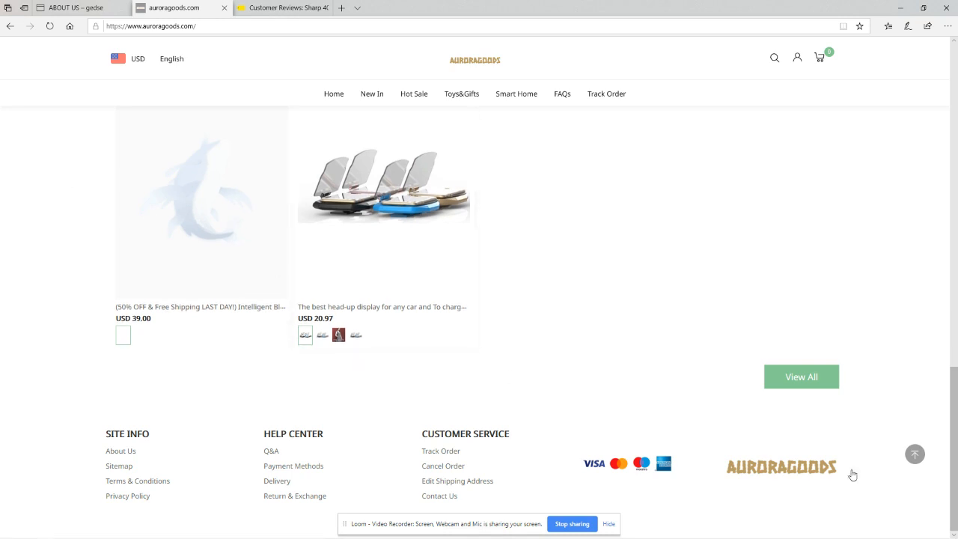
pyautogui.moveTo(671, 492)
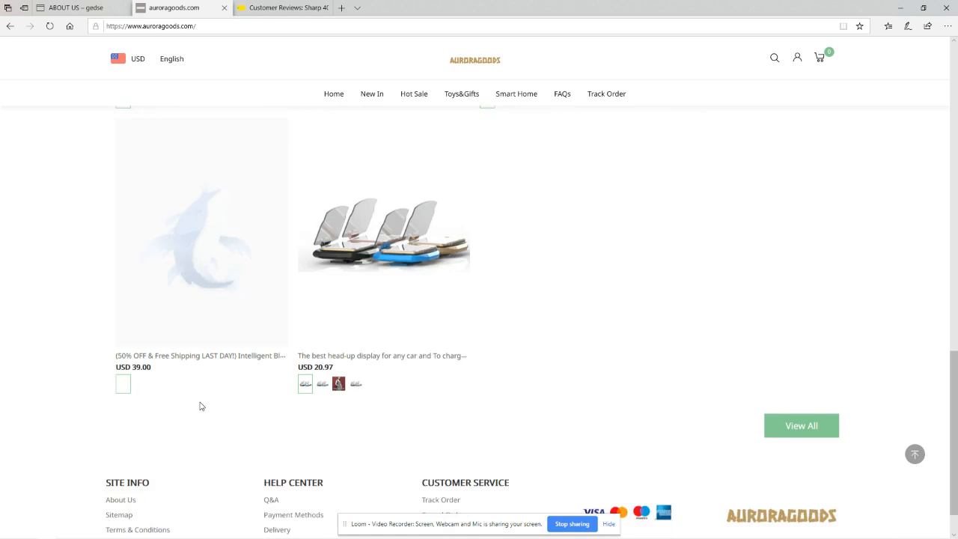
pyautogui.scroll(-3)
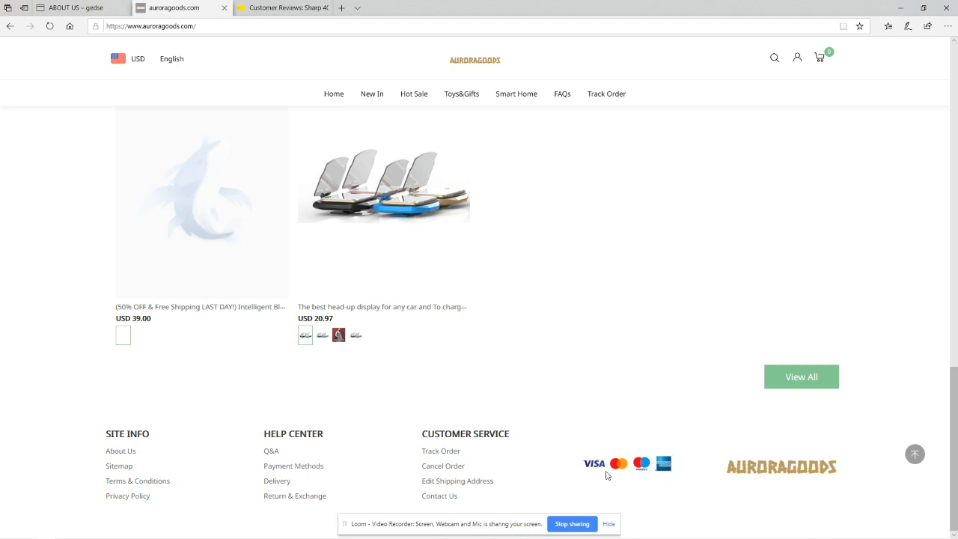
pyautogui.moveTo(668, 479)
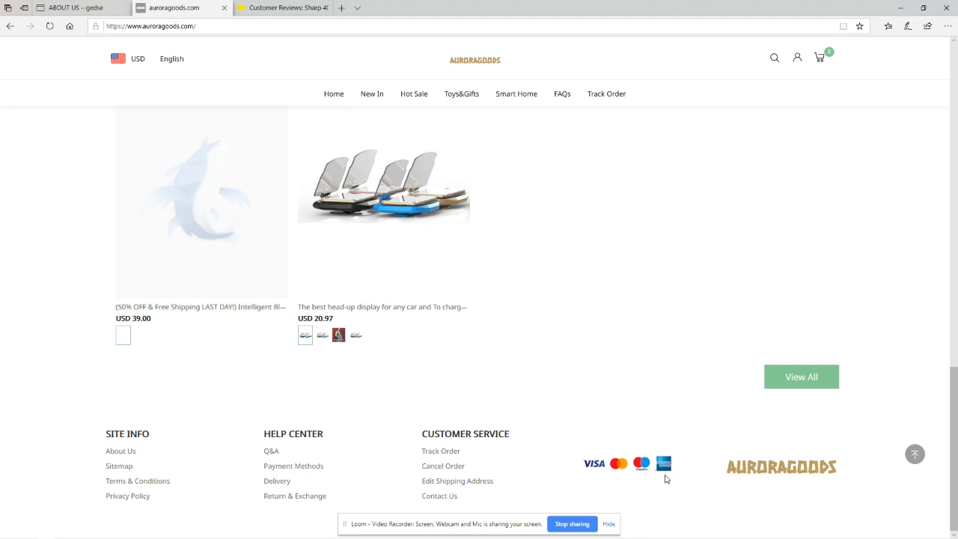
pyautogui.moveTo(560, 475)
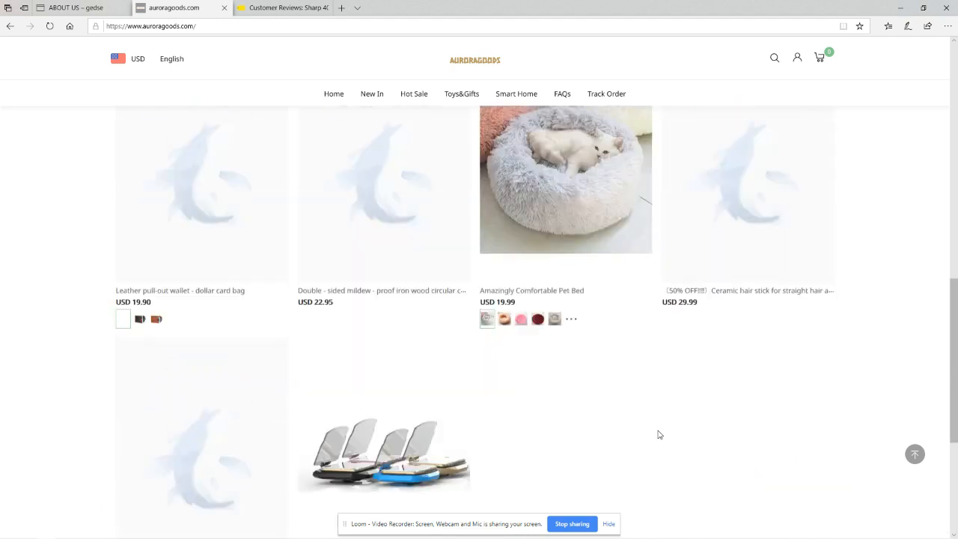
pyautogui.scroll(3)
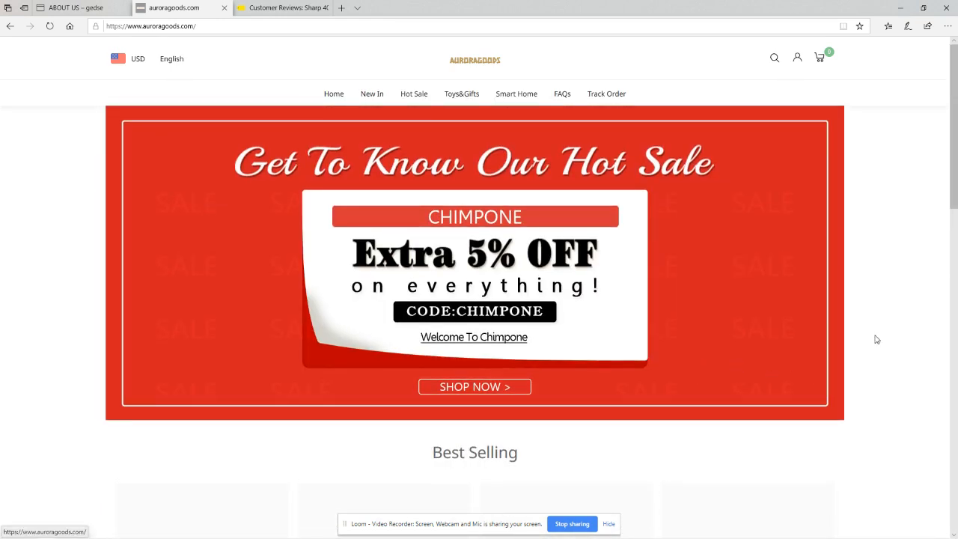
pyautogui.moveTo(933, 354)
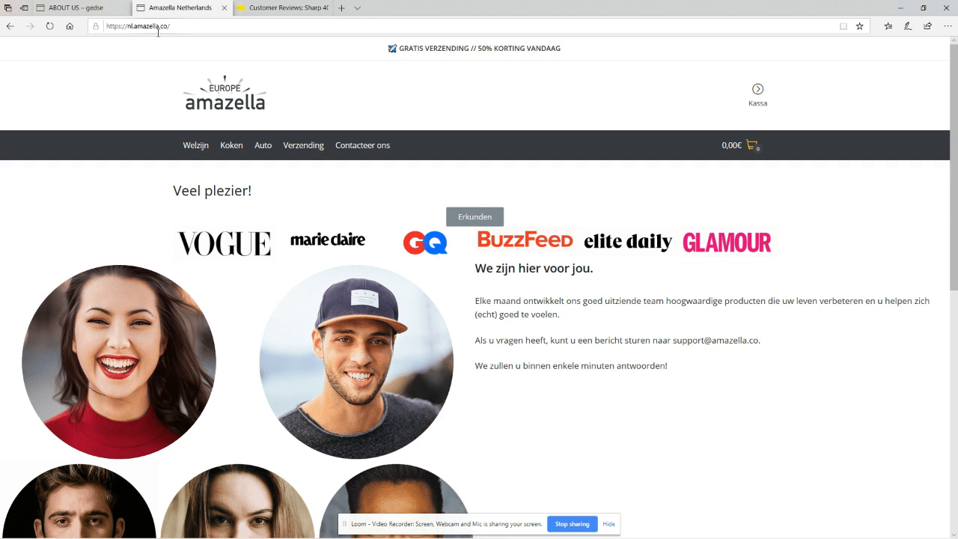
pyautogui.moveTo(286, 243)
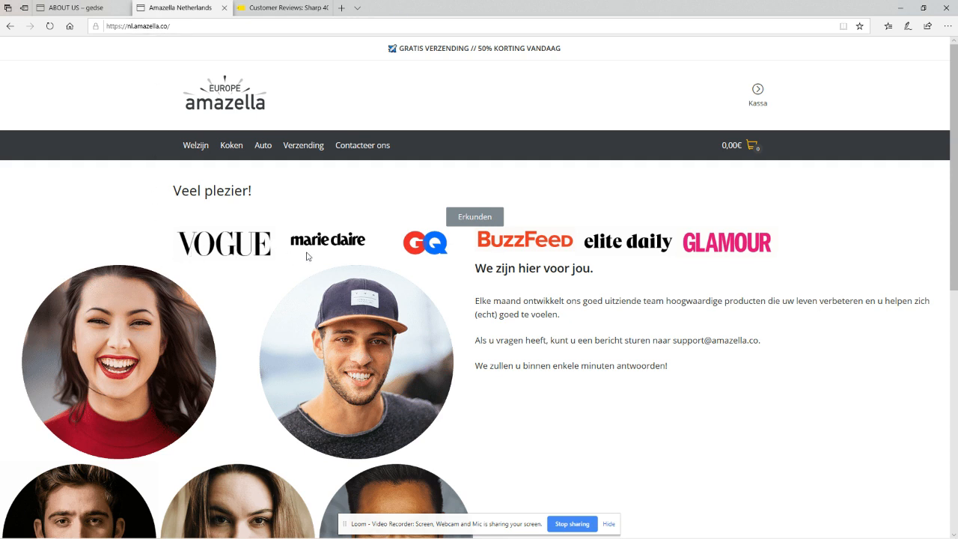
pyautogui.moveTo(241, 245)
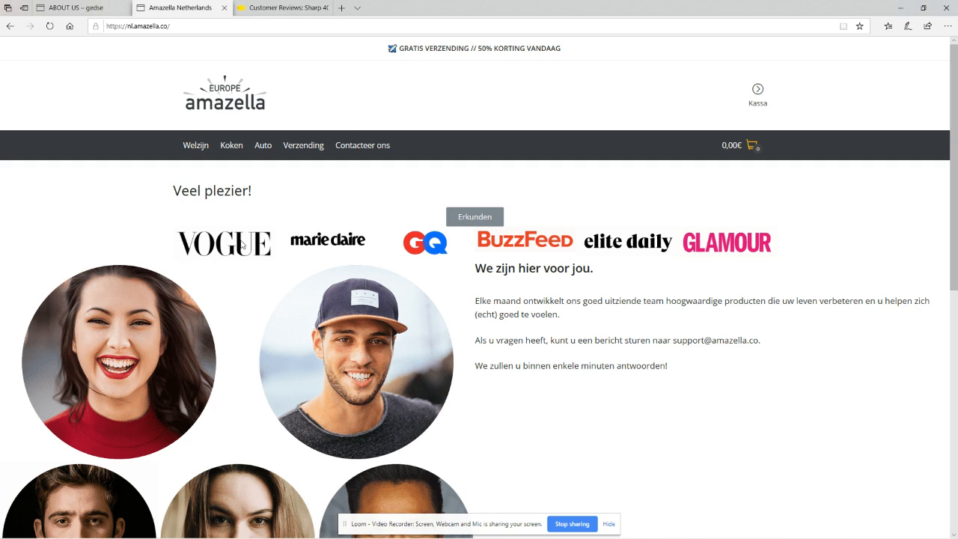
# - Scroll amazella.co to its claimed 4.98 Trustpilot badge and open the Trustpilot reviews page
pyautogui.scroll(-3)
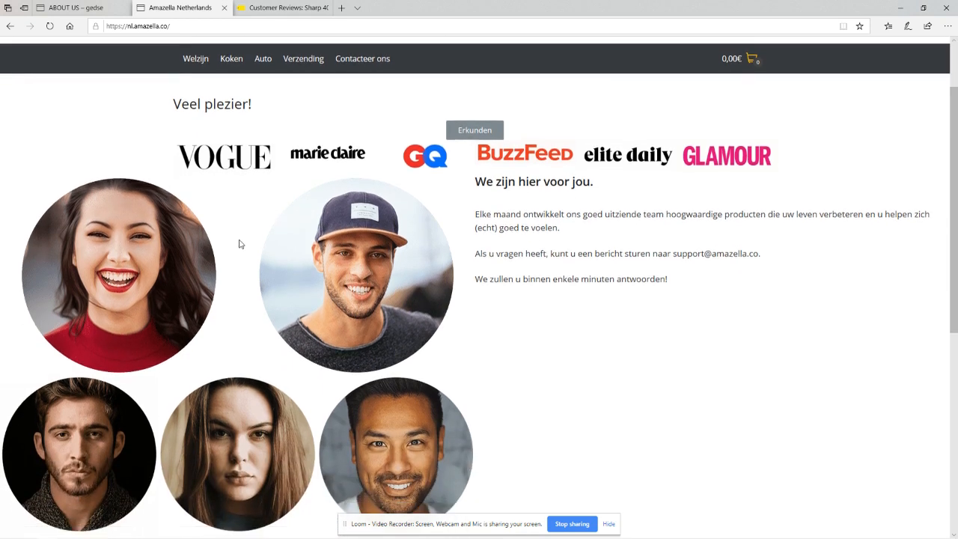
pyautogui.scroll(-3)
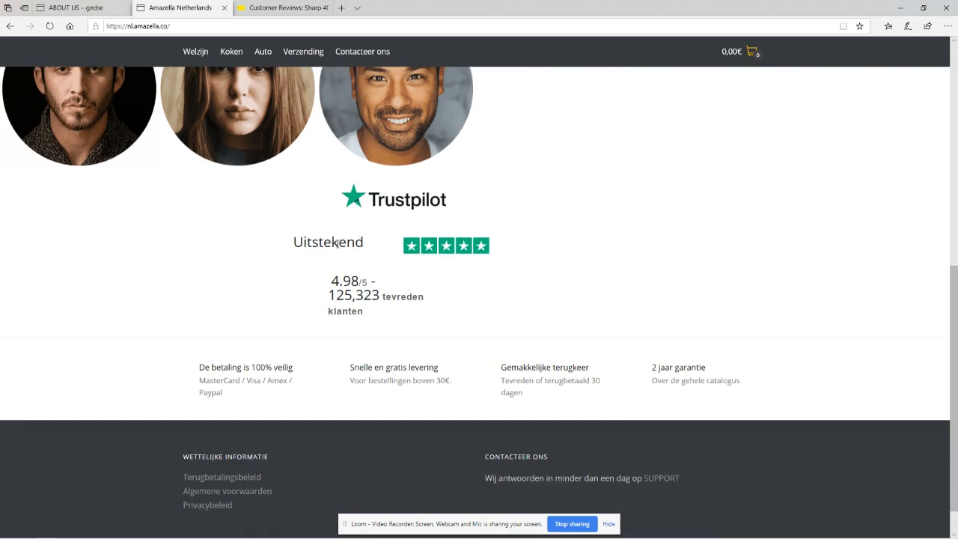
pyautogui.moveTo(392, 275)
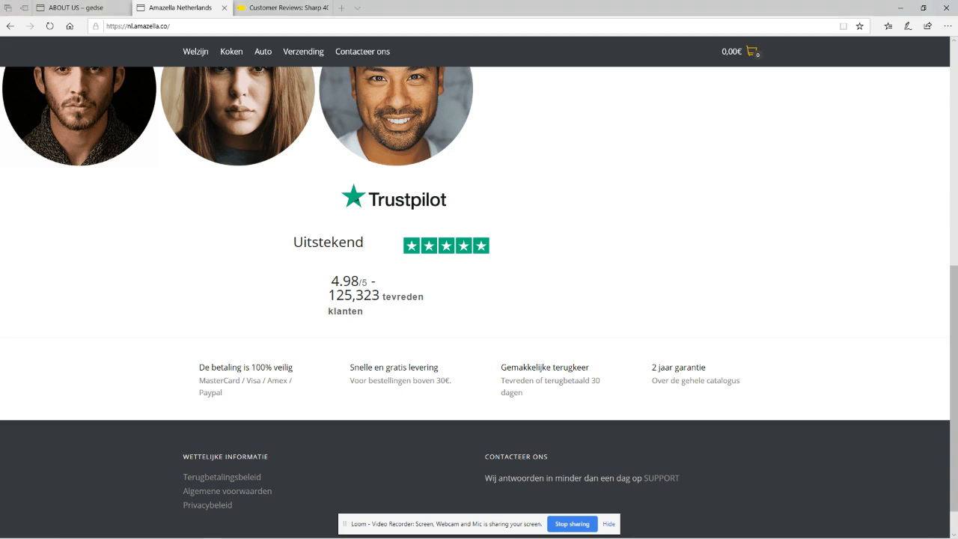
pyautogui.moveTo(27, 271)
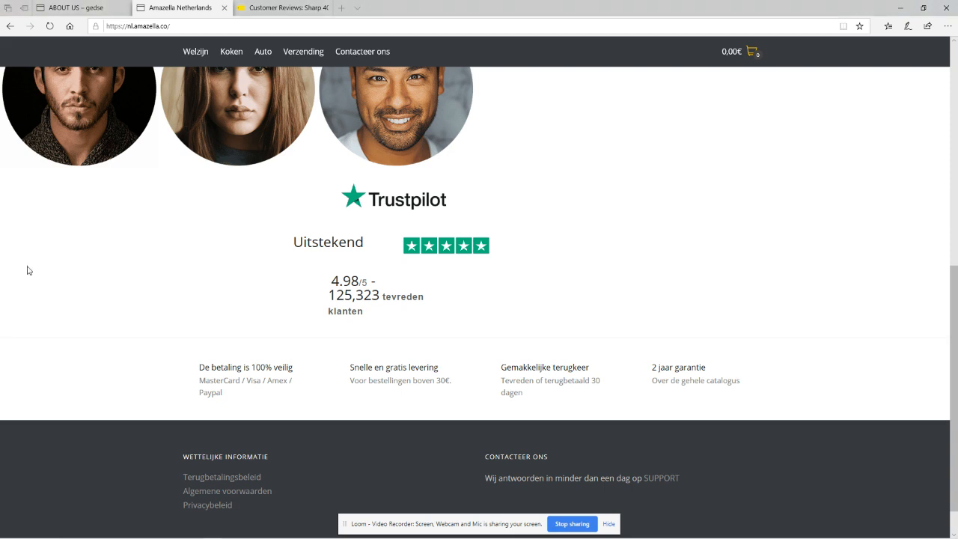
pyautogui.moveTo(378, 207)
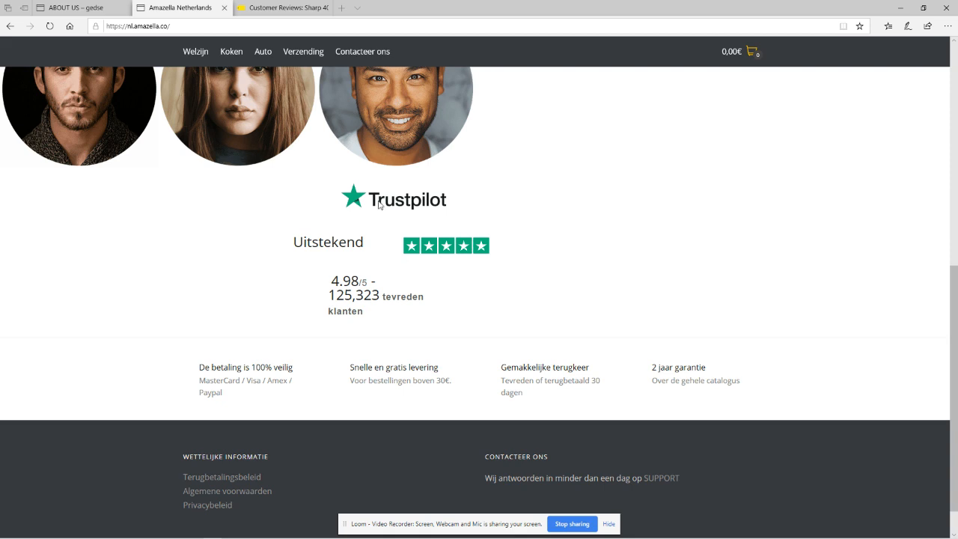
pyautogui.click(290, 7)
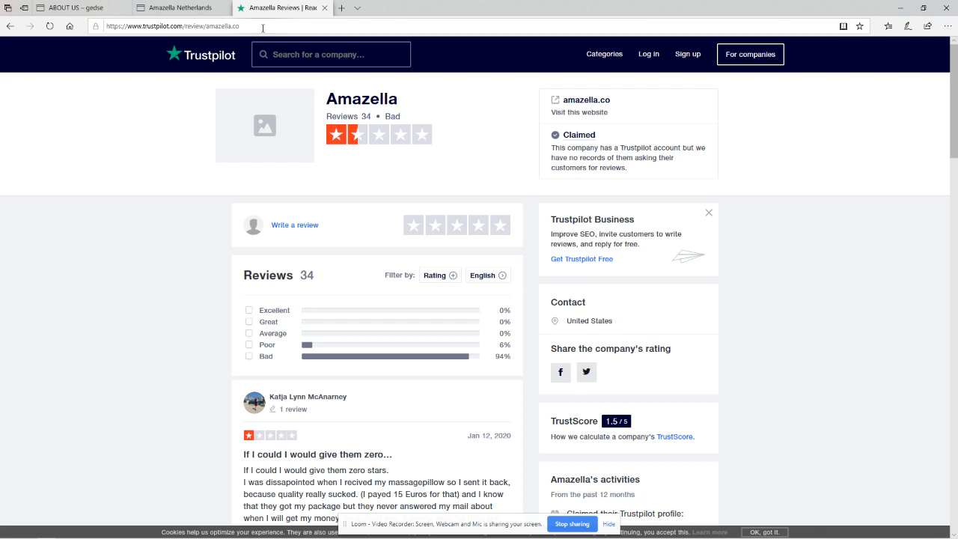
pyautogui.moveTo(238, 27)
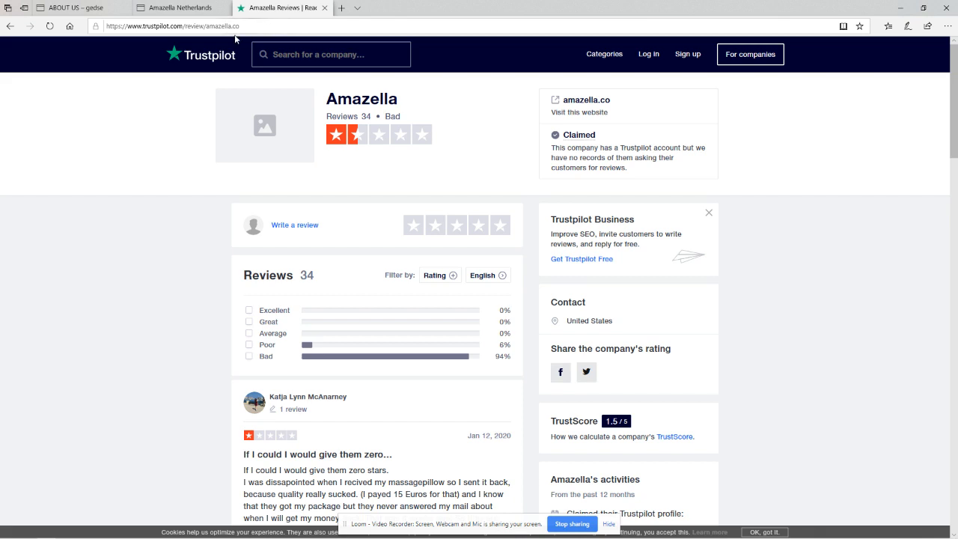
# - Return from Trustpilot to the Amazella shop and open its SUPPORT contact page
pyautogui.click(179, 6)
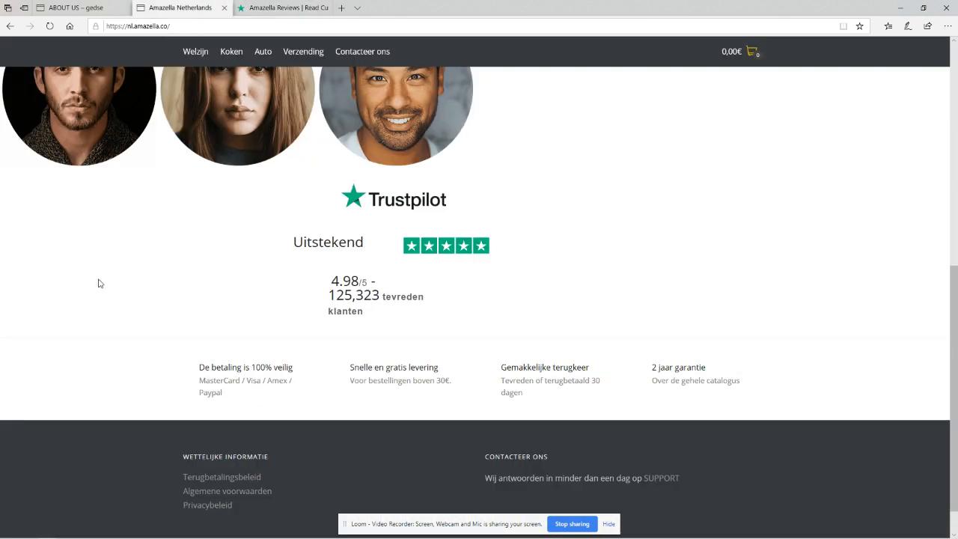
pyautogui.moveTo(538, 477)
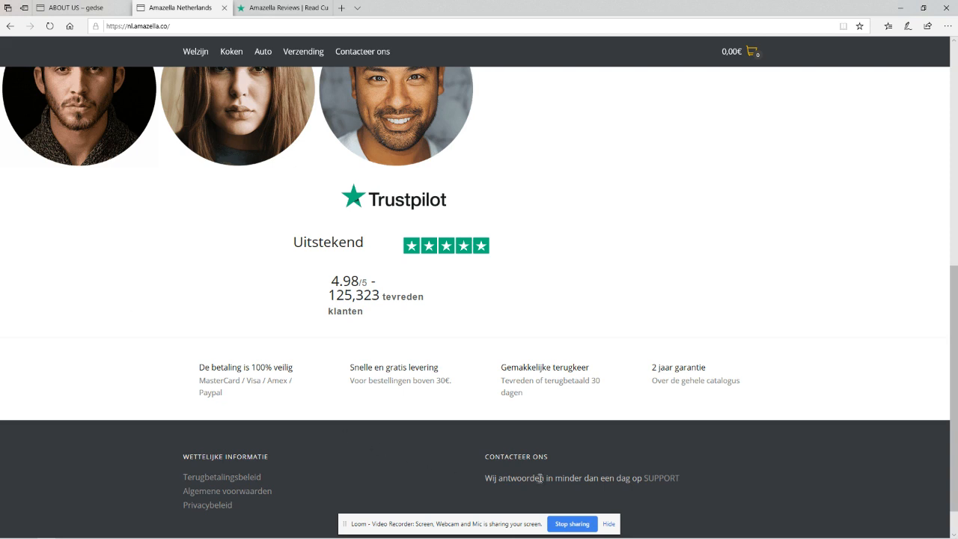
pyautogui.moveTo(584, 479)
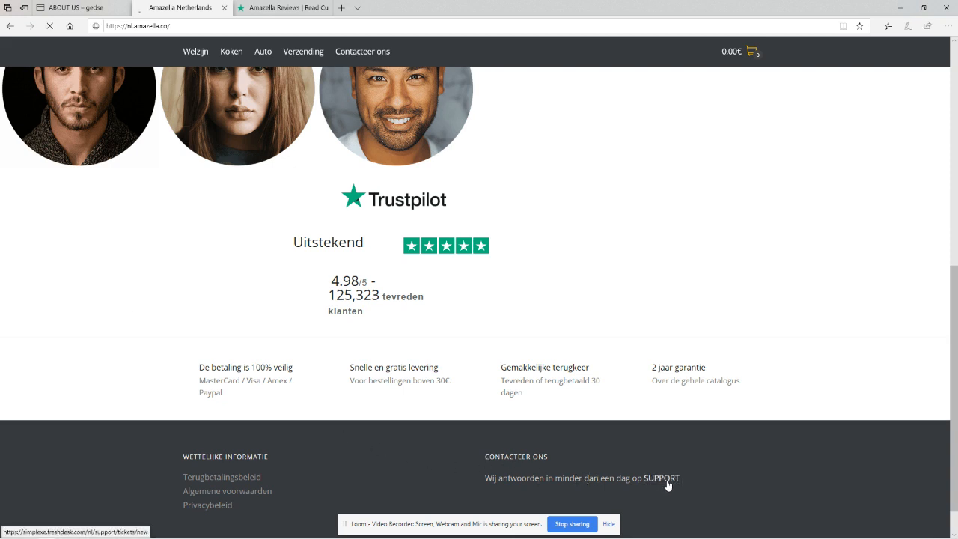
pyautogui.click(663, 479)
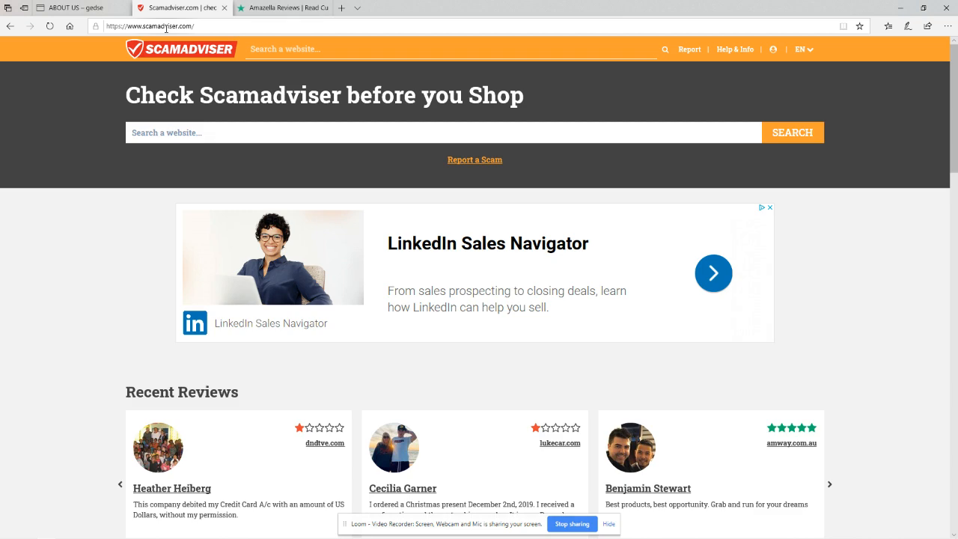
# - Open Scamadviser's Help & Info articles and dismiss the fake-products survey pop-up
pyautogui.click(735, 48)
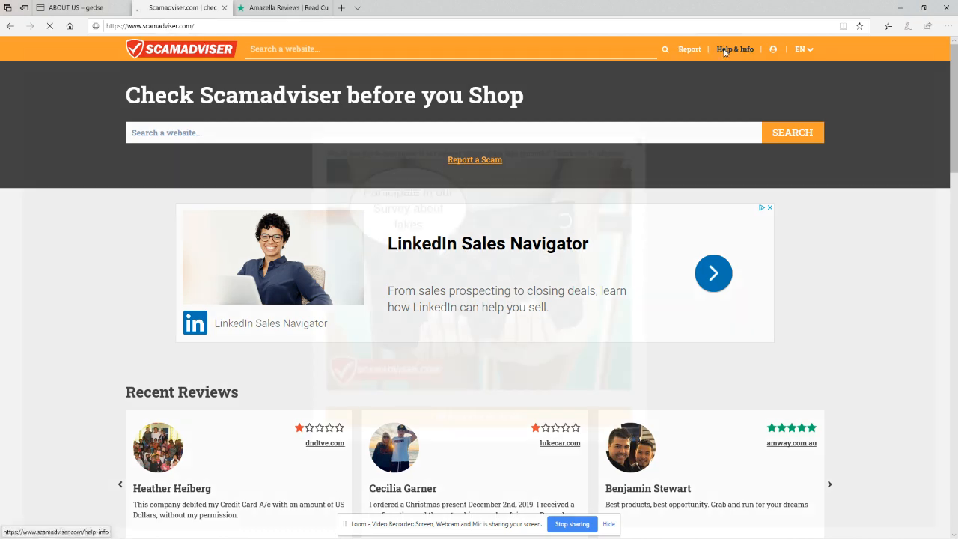
pyautogui.click(735, 50)
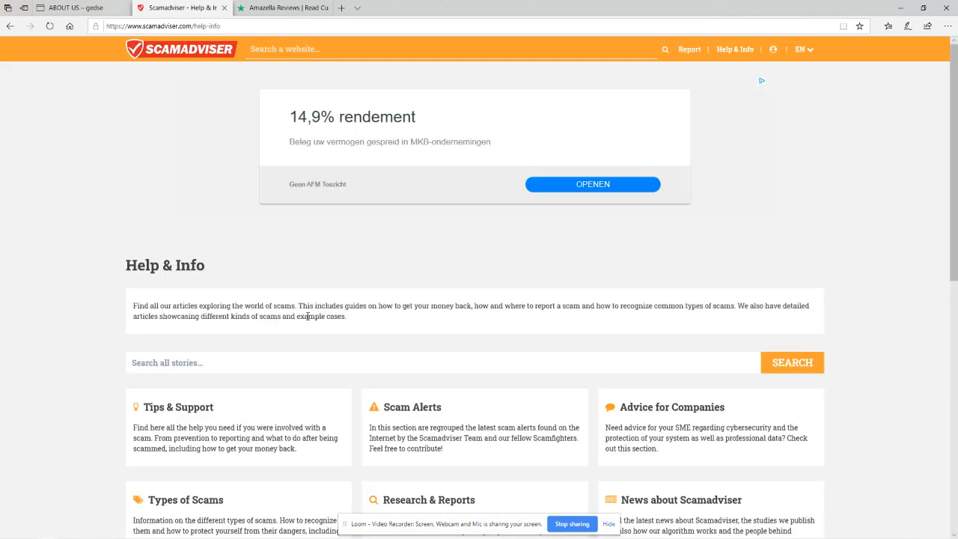
pyautogui.scroll(-3)
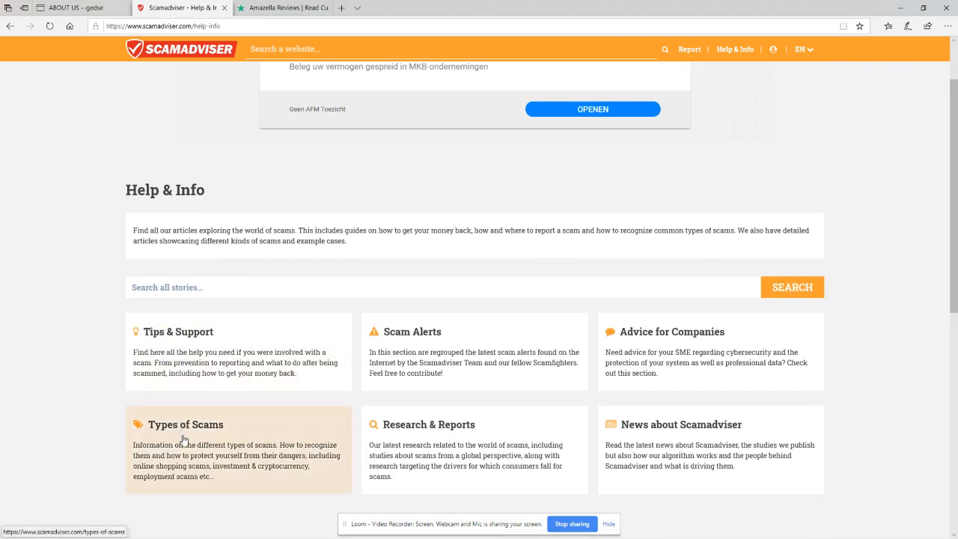
pyautogui.moveTo(413, 427)
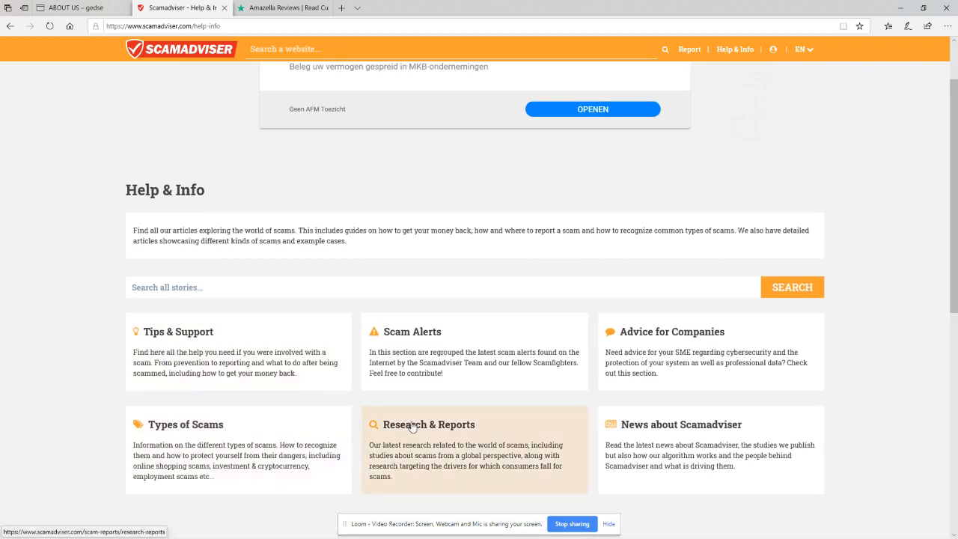
pyautogui.moveTo(134, 326)
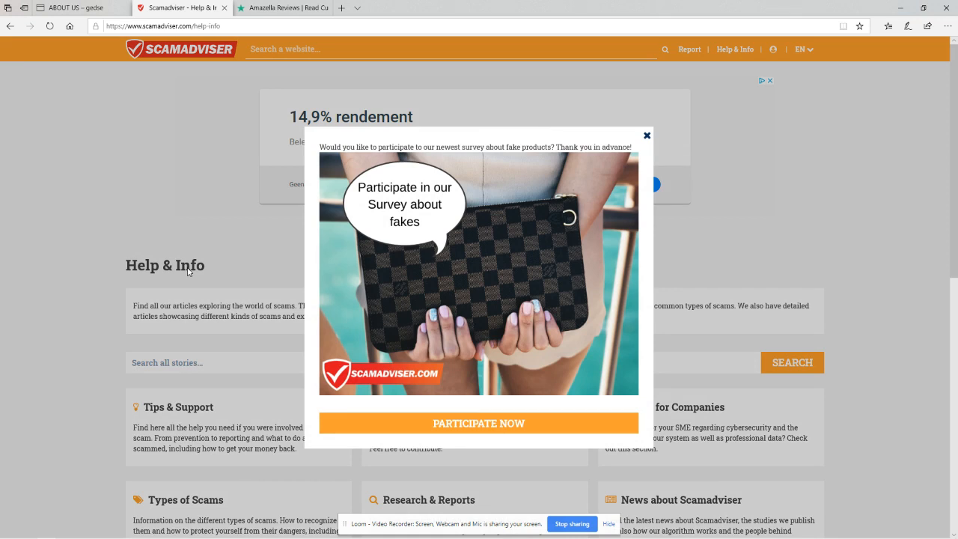
pyautogui.click(647, 135)
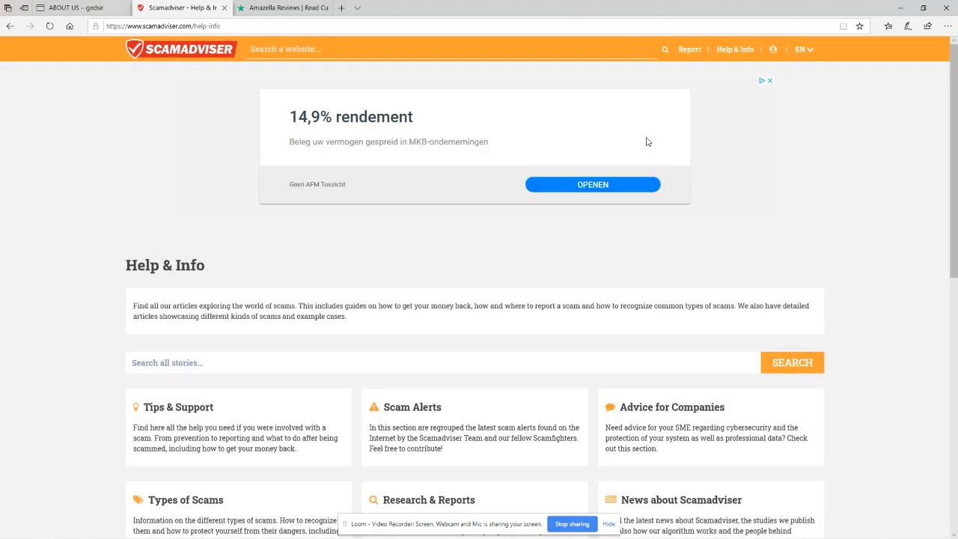